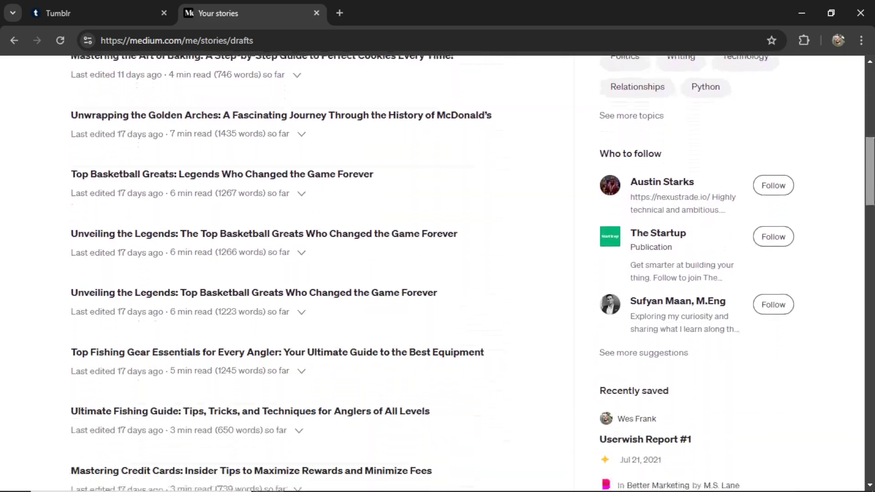
# Skim the Medium lawn mowing guide and view the Tumblr blog's Medicare Part D post.
pyautogui.click(83, 13)
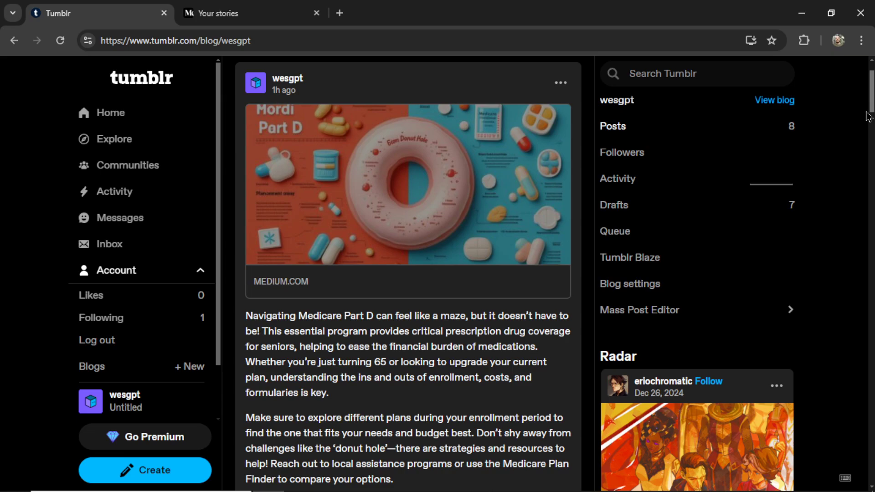
pyautogui.moveTo(416, 243)
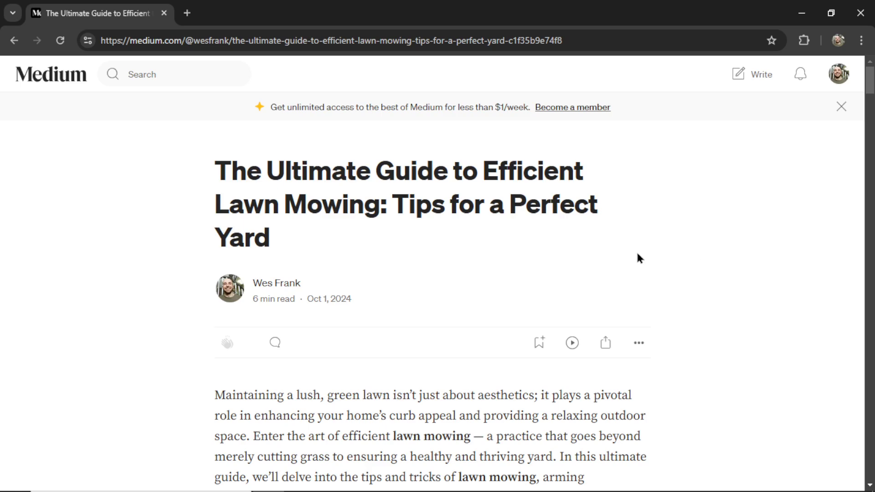
pyautogui.moveTo(712, 250)
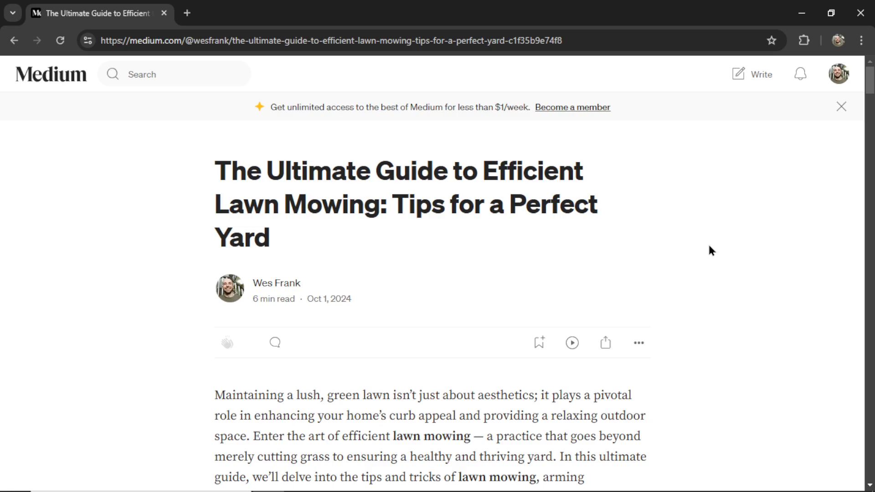
pyautogui.moveTo(701, 267)
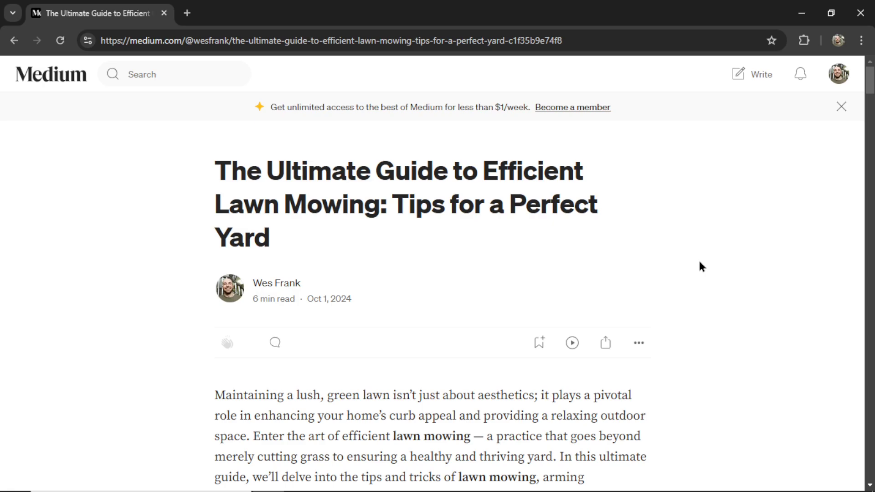
pyautogui.scroll(-3)
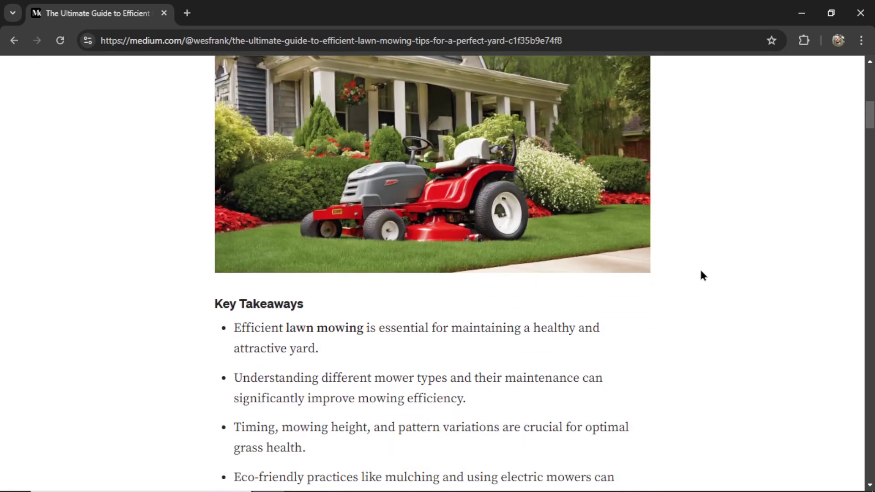
pyautogui.scroll(-3)
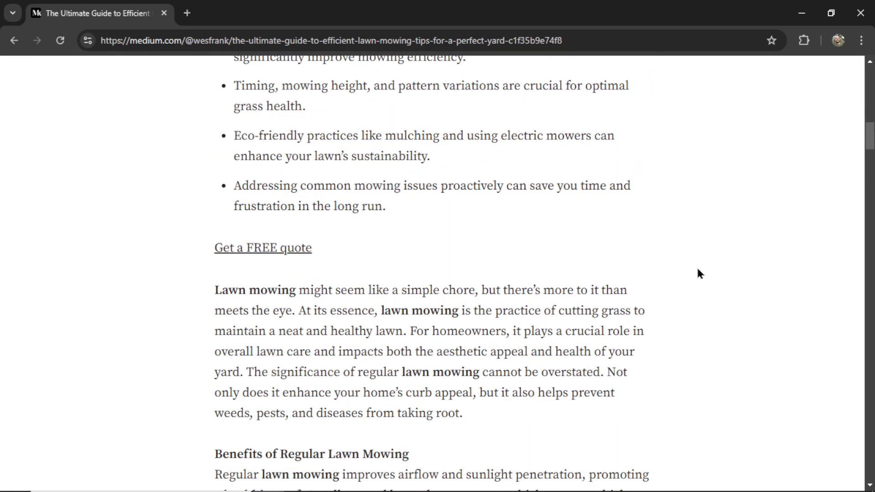
pyautogui.scroll(-3)
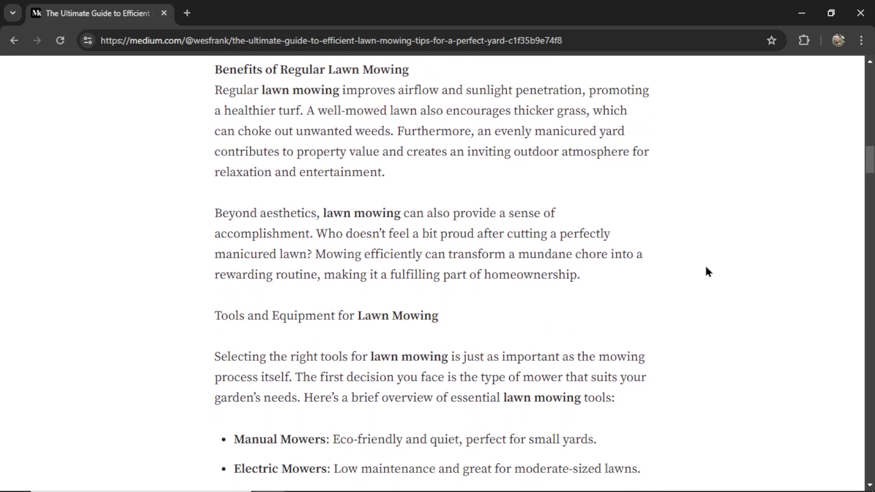
pyautogui.scroll(-3)
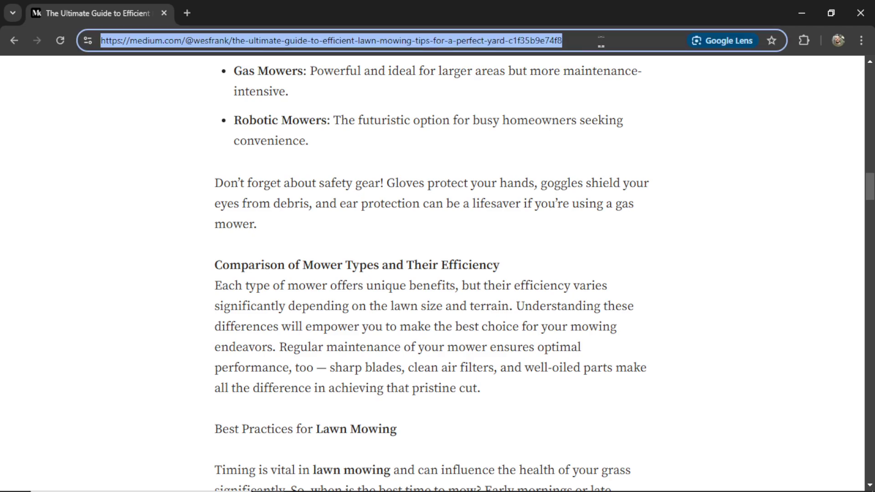
pyautogui.scroll(-3)
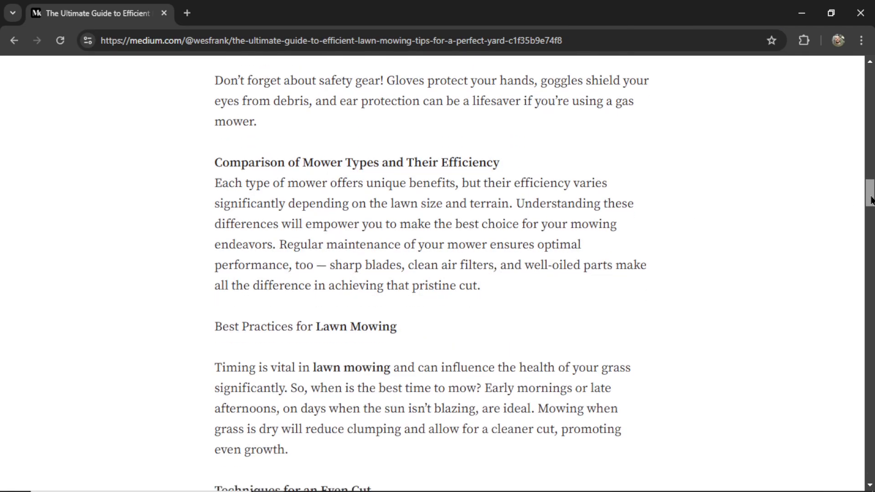
pyautogui.scroll(-3)
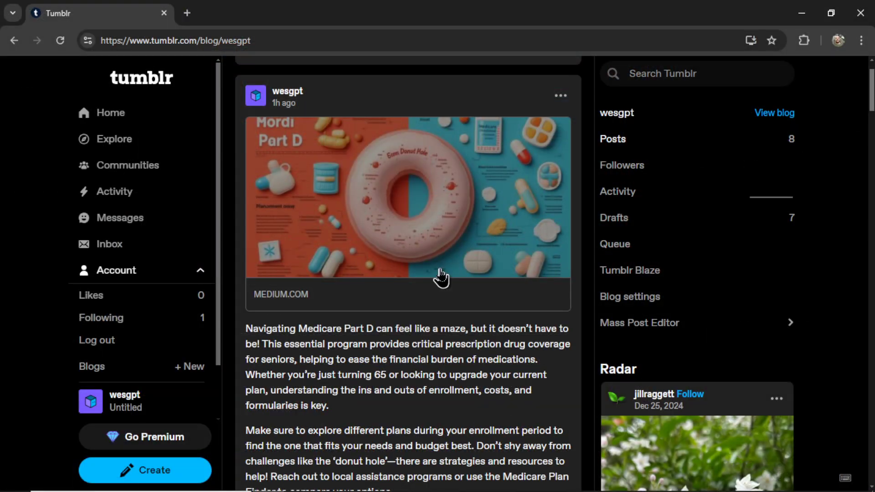
pyautogui.moveTo(360, 259)
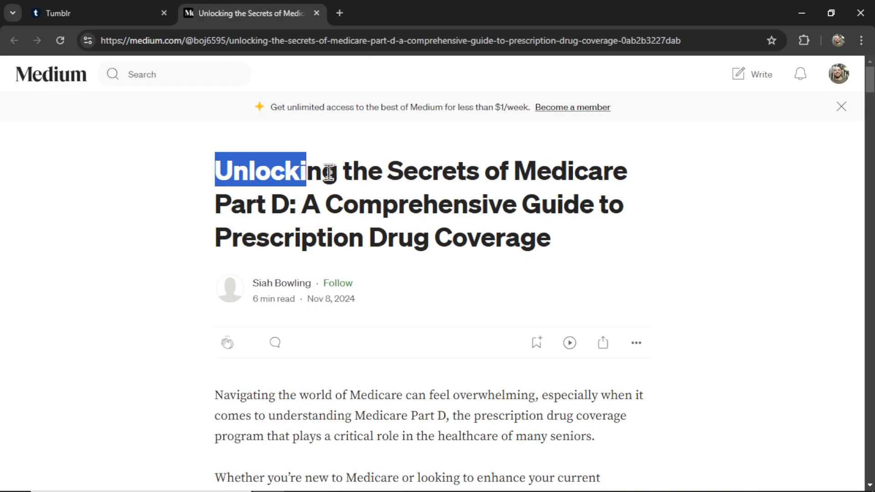
# Return from the Medicare Part D source article to the Tumblr post's hashtags.
pyautogui.click(97, 13)
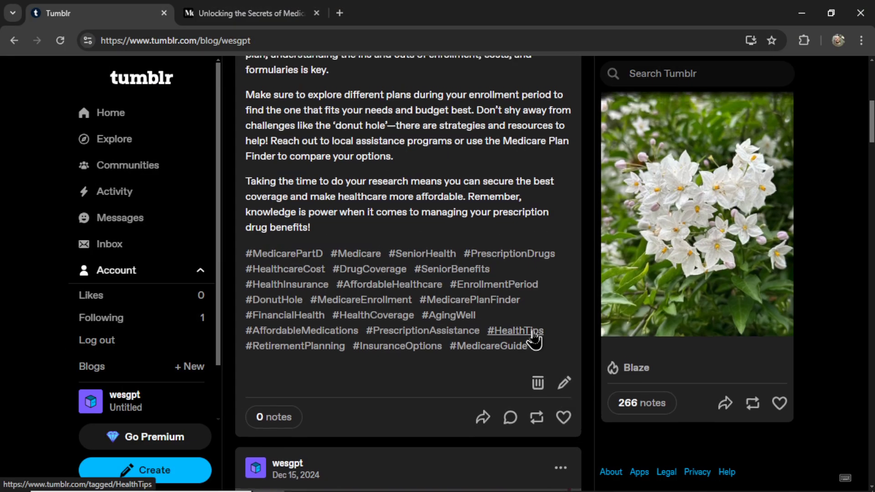
pyautogui.scroll(3)
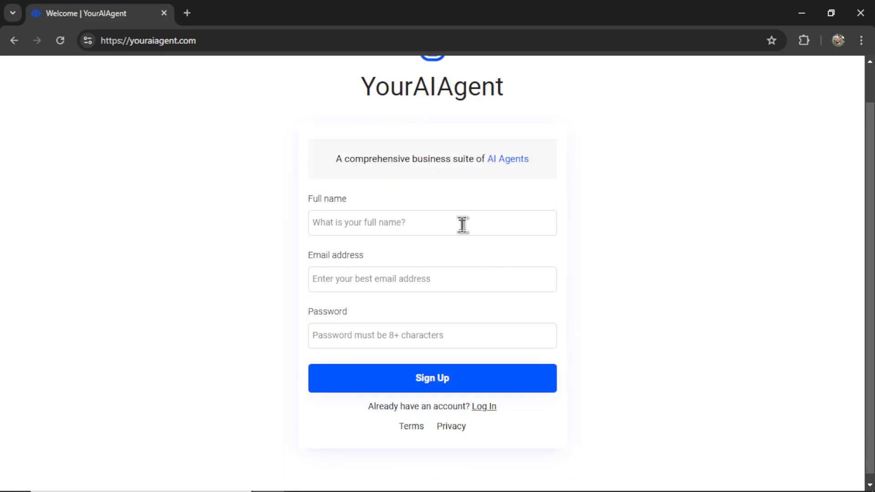
pyautogui.moveTo(459, 328)
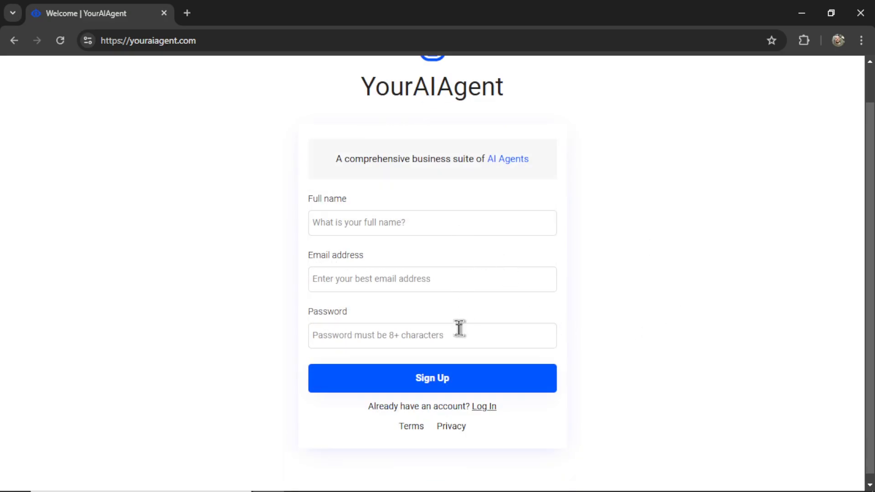
pyautogui.moveTo(432, 378)
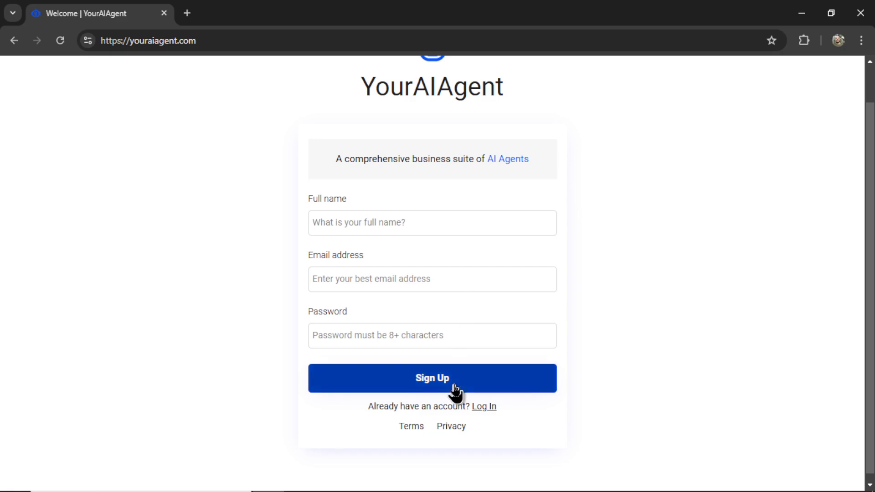
# Submit the YourAIAgent sign-up to reach the Connections settings page.
pyautogui.click(432, 378)
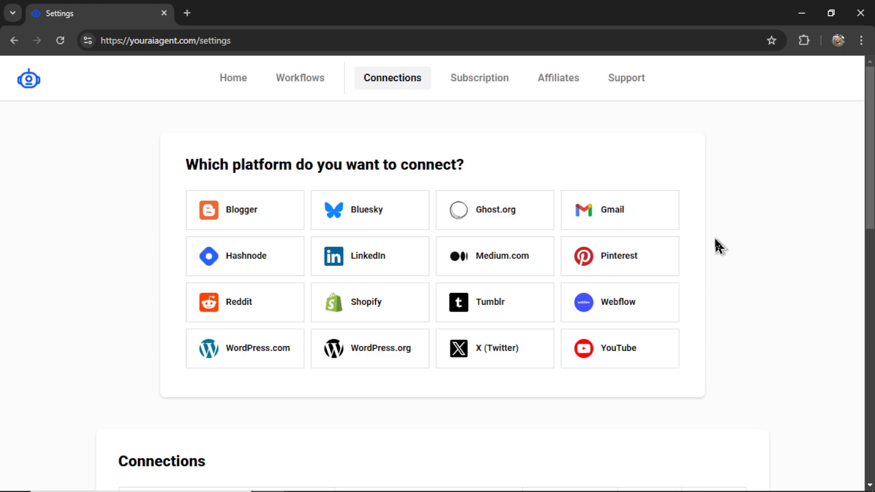
pyautogui.moveTo(494, 302)
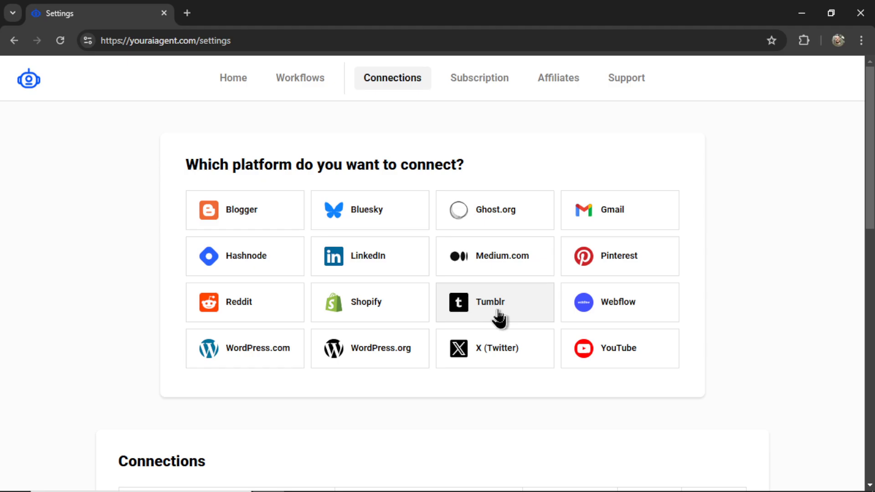
# Start a Tumblr connection, confirming the blog ID wesgpt under the Tumblr account's blogs.
pyautogui.click(494, 301)
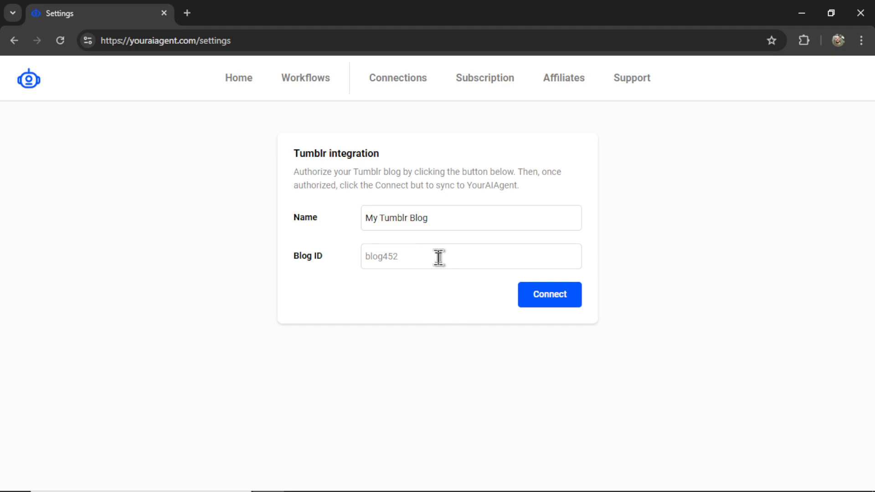
pyautogui.click(549, 294)
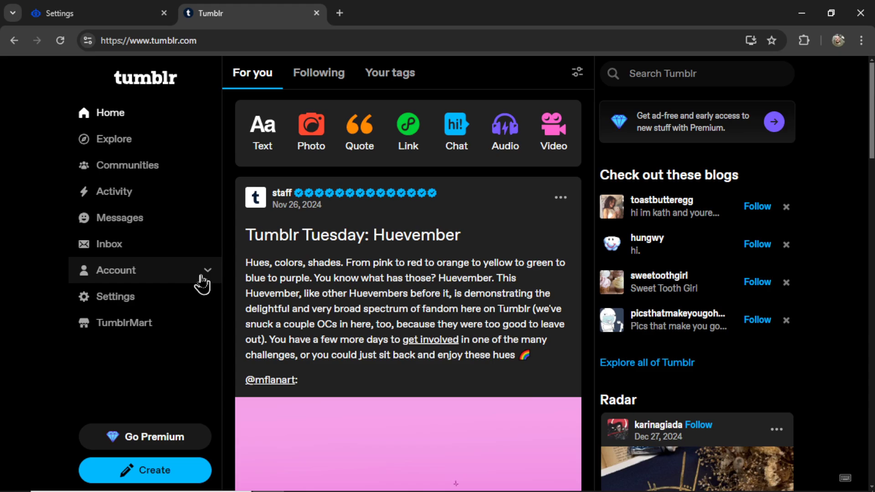
pyautogui.click(117, 270)
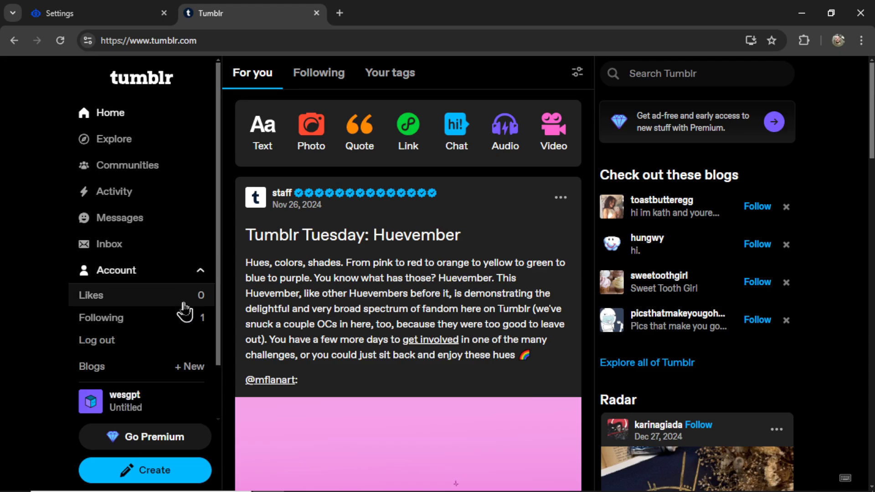
pyautogui.scroll(-3)
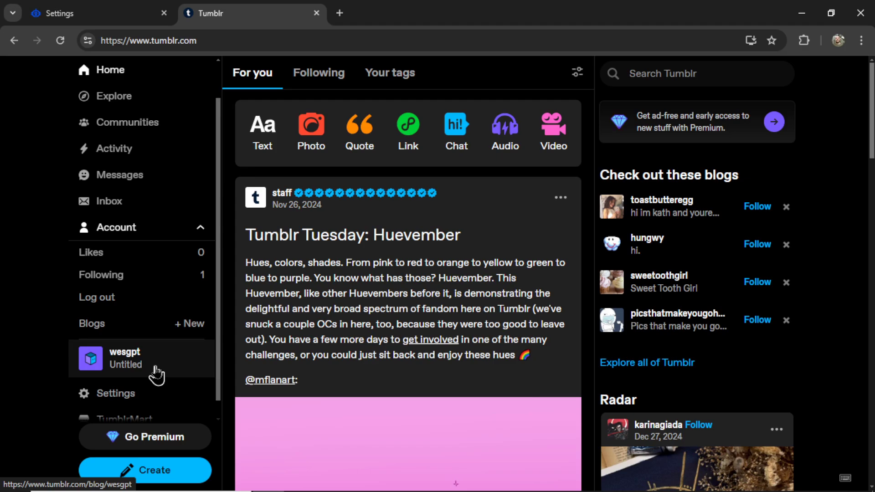
pyautogui.click(125, 357)
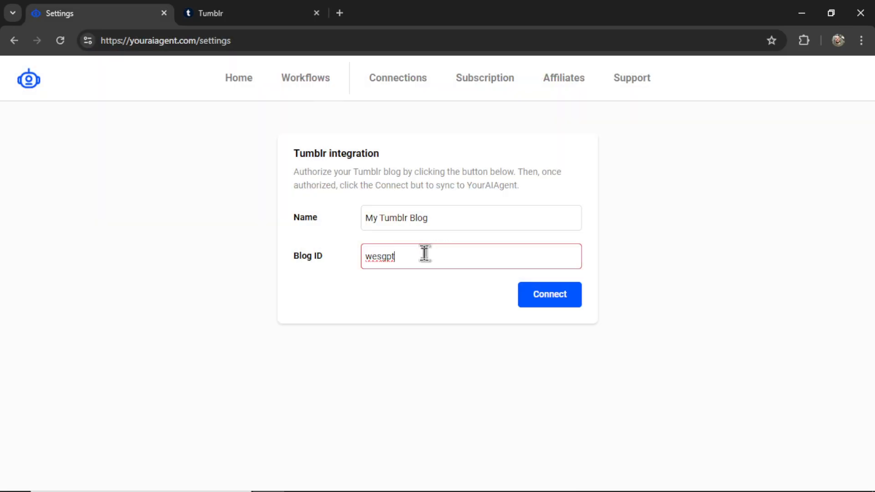
pyautogui.moveTo(552, 307)
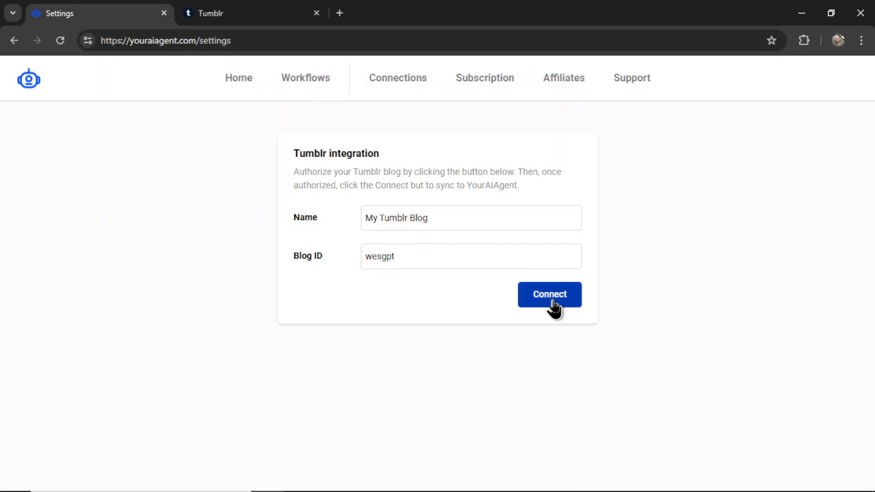
# Authorize YourAIAgent's Tumblr access and acknowledge the blog-connected confirmation.
pyautogui.click(549, 294)
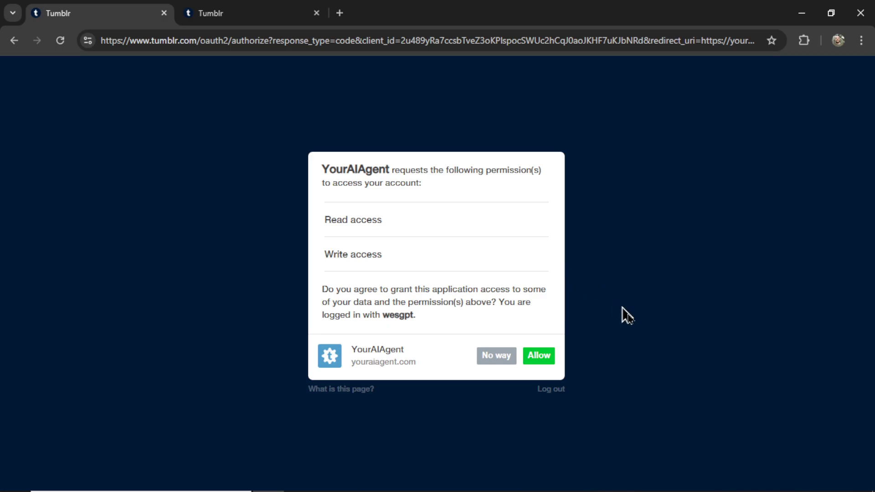
pyautogui.click(537, 355)
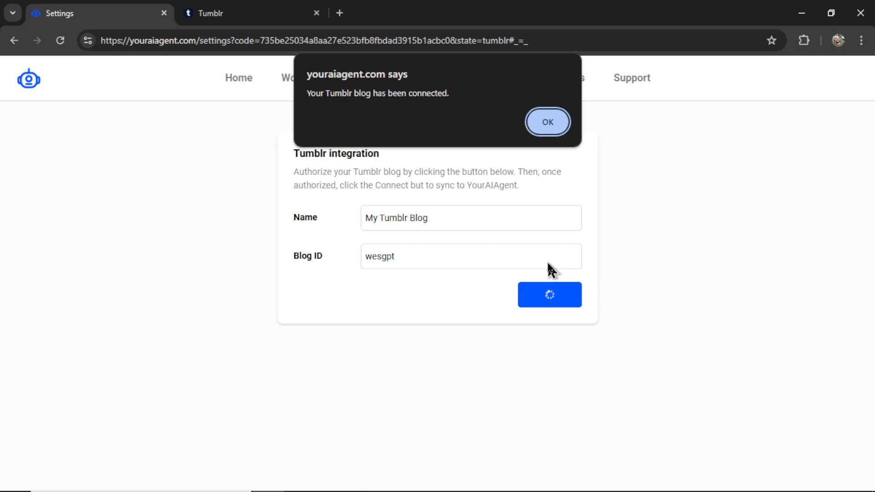
pyautogui.moveTo(542, 257)
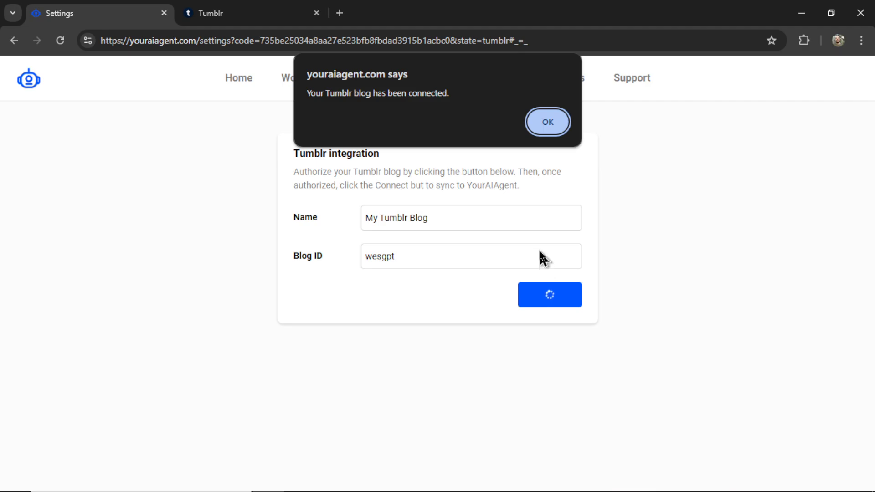
pyautogui.click(547, 122)
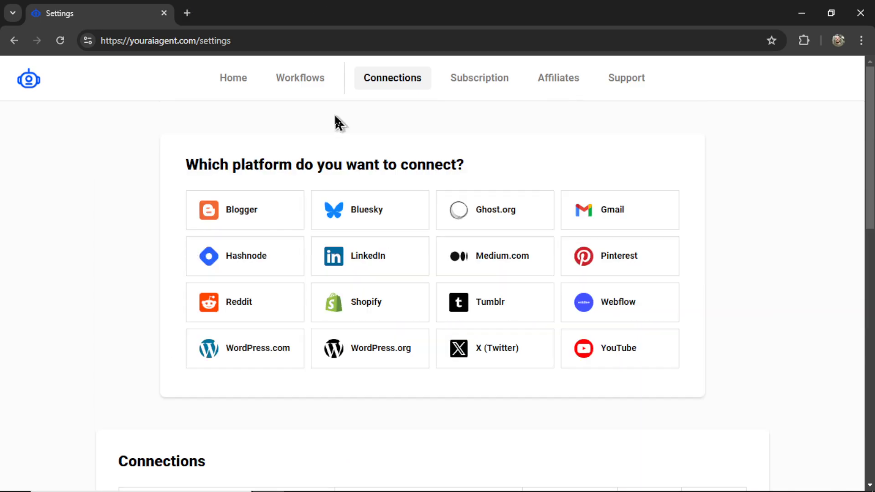
pyautogui.moveTo(233, 78)
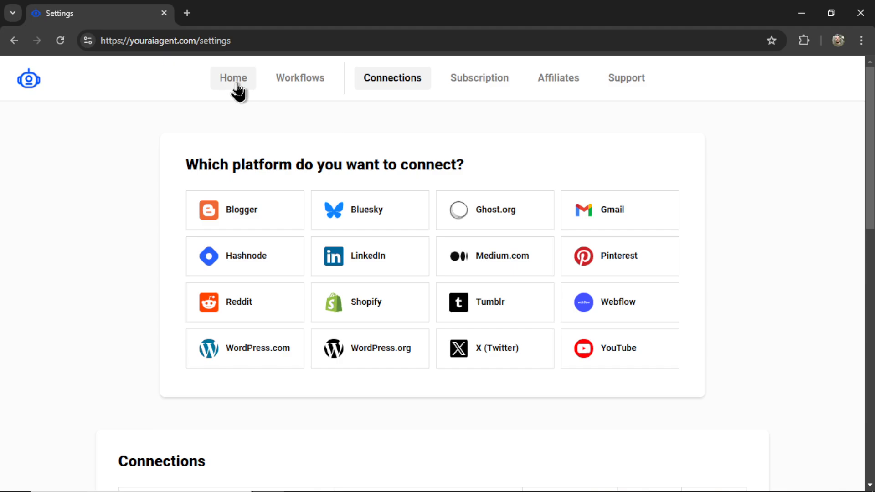
# Open the Blog to Tumblr workflow from Home and uncheck the Tuesday and Friday posting days.
pyautogui.click(233, 78)
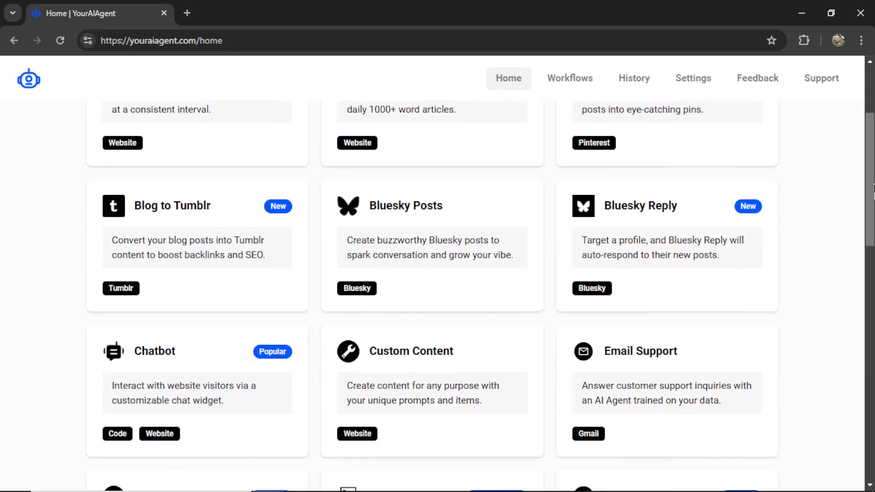
pyautogui.moveTo(196, 239)
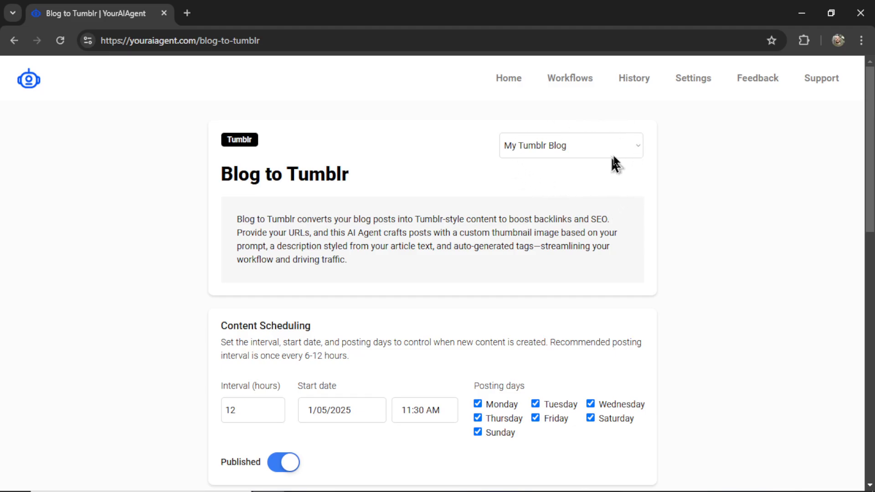
pyautogui.moveTo(615, 162)
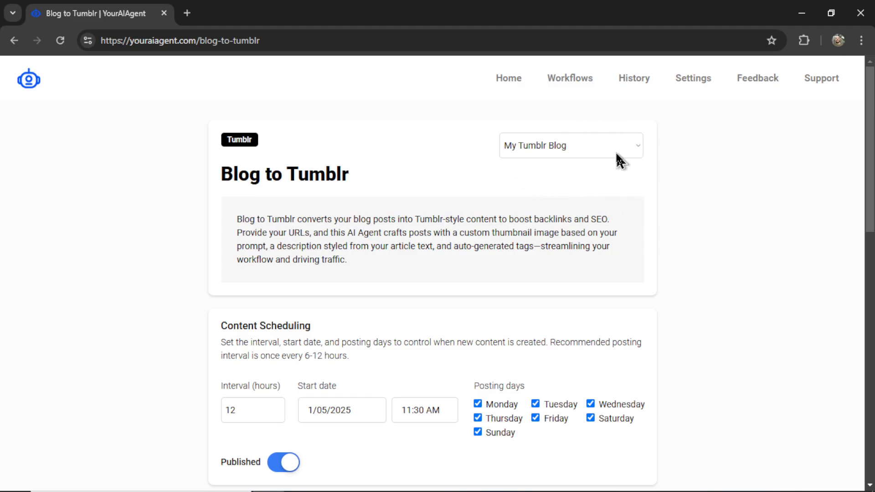
pyautogui.moveTo(568, 158)
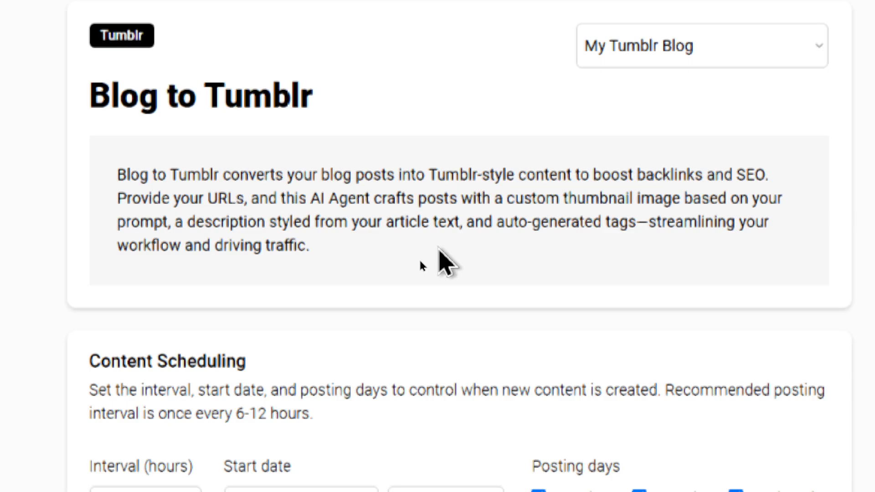
pyautogui.scroll(-3)
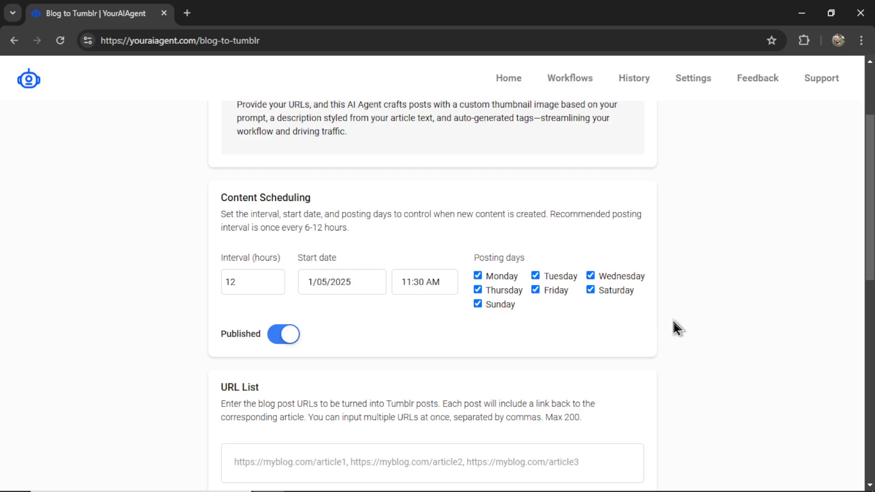
pyautogui.moveTo(695, 336)
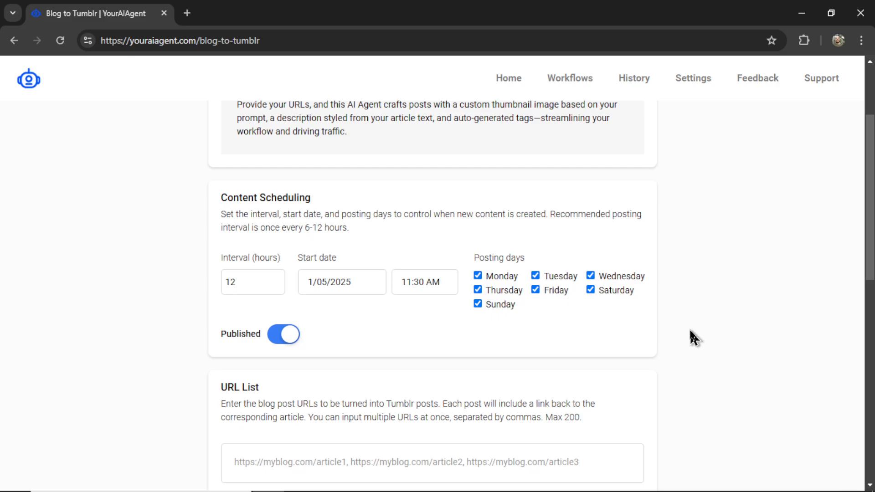
pyautogui.moveTo(434, 351)
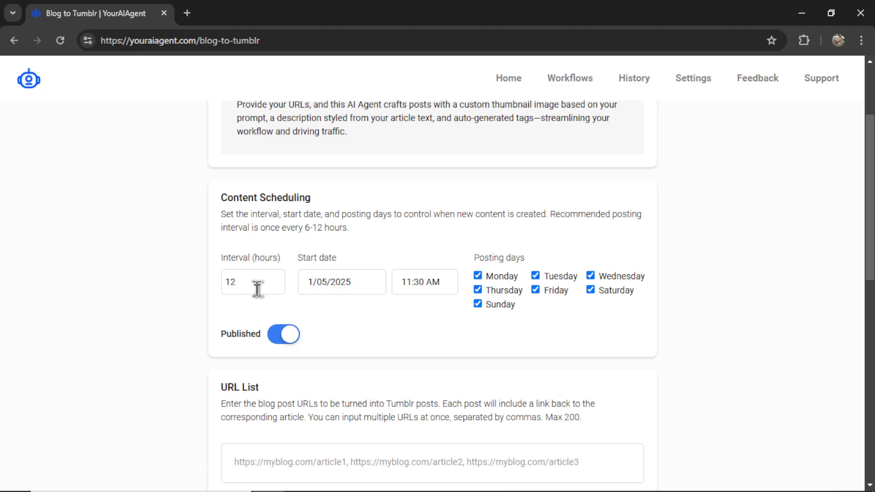
pyautogui.click(478, 303)
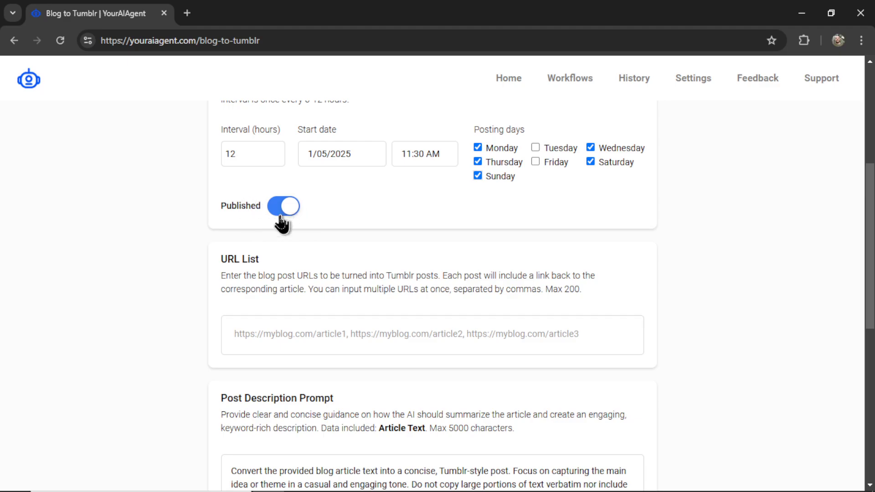
# Scroll to the empty URL List, then switch to the Medium article tab.
pyautogui.scroll(-3)
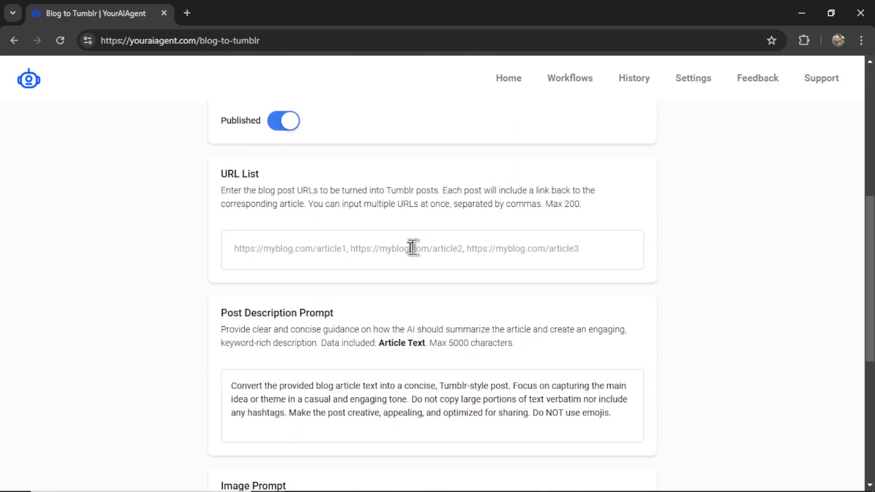
pyautogui.moveTo(423, 256)
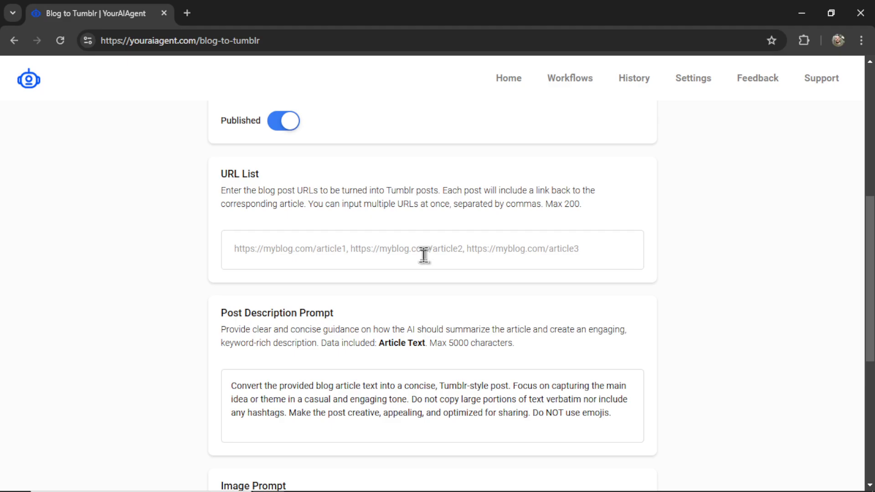
pyautogui.moveTo(429, 254)
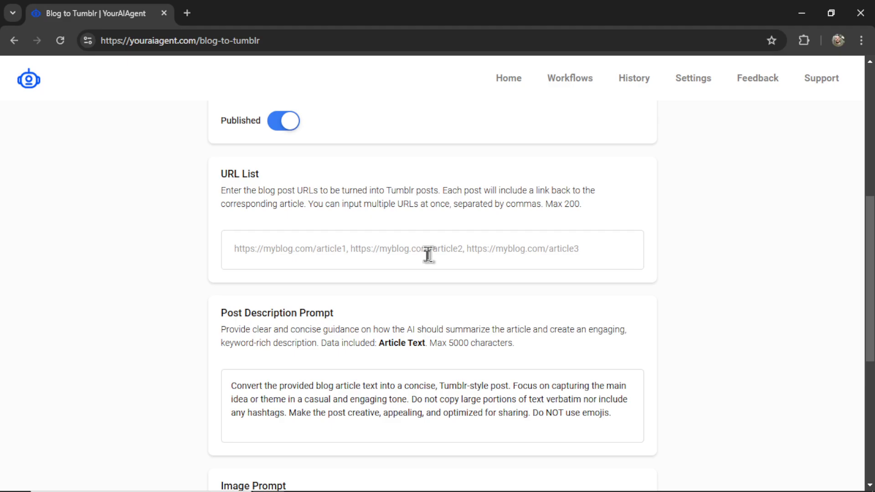
pyautogui.moveTo(446, 259)
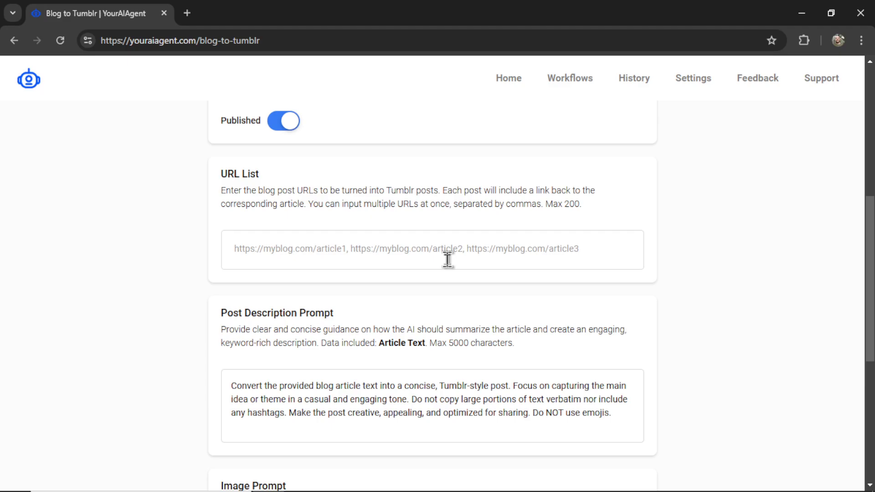
pyautogui.moveTo(422, 273)
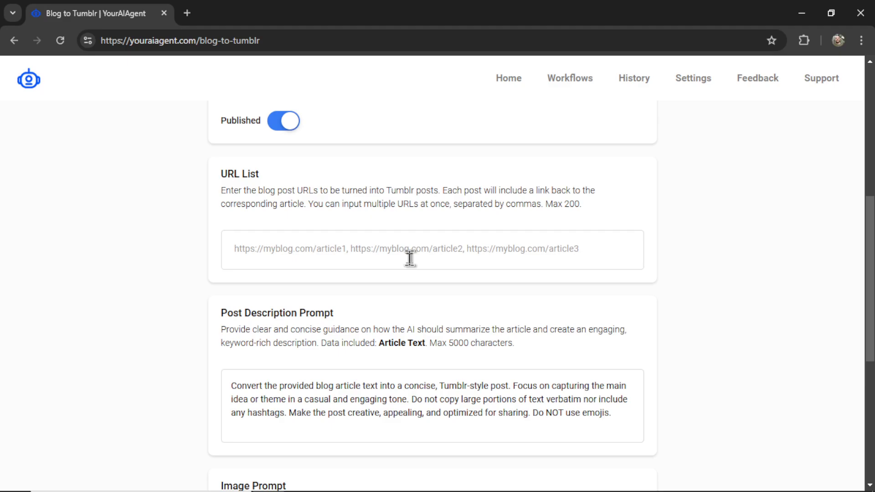
pyautogui.click(251, 12)
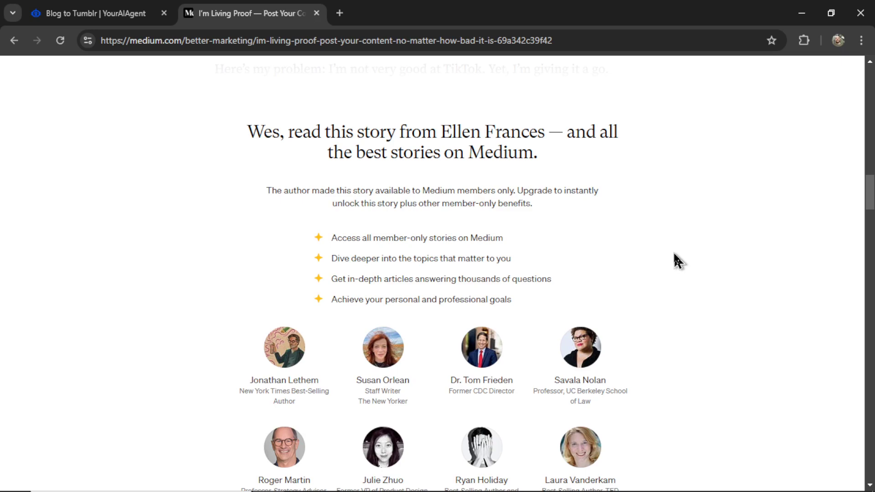
pyautogui.moveTo(509, 244)
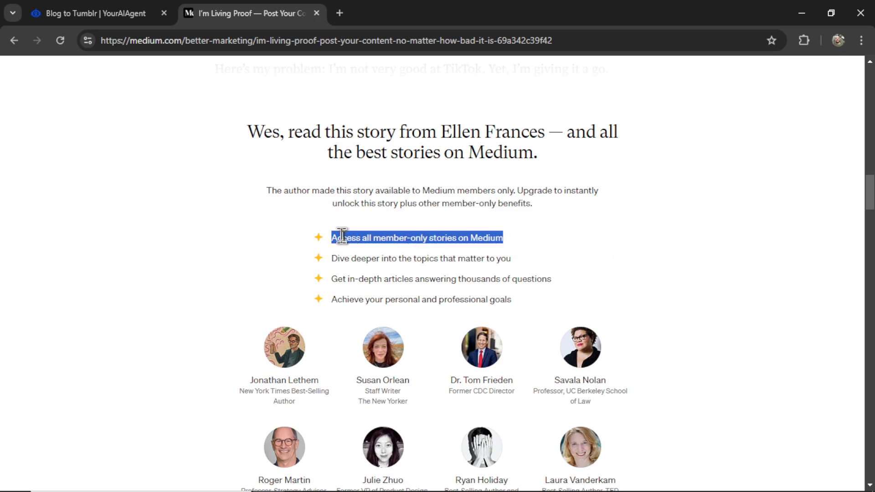
pyautogui.moveTo(688, 294)
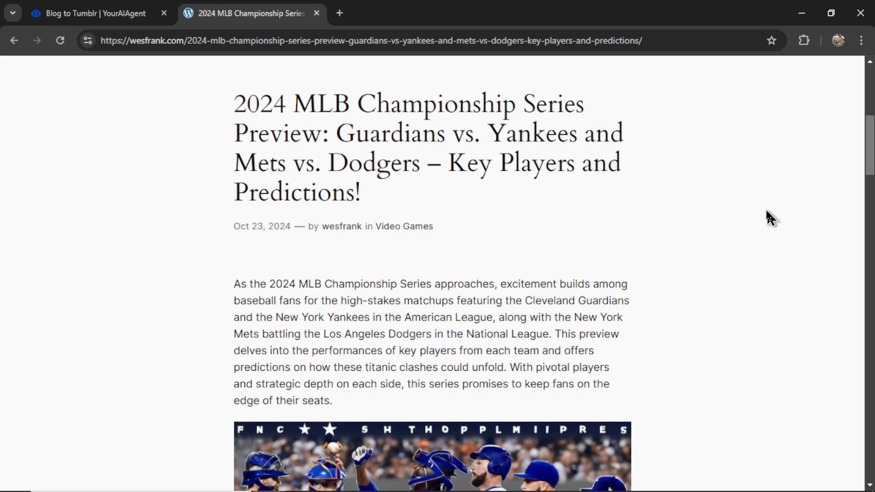
pyautogui.moveTo(752, 247)
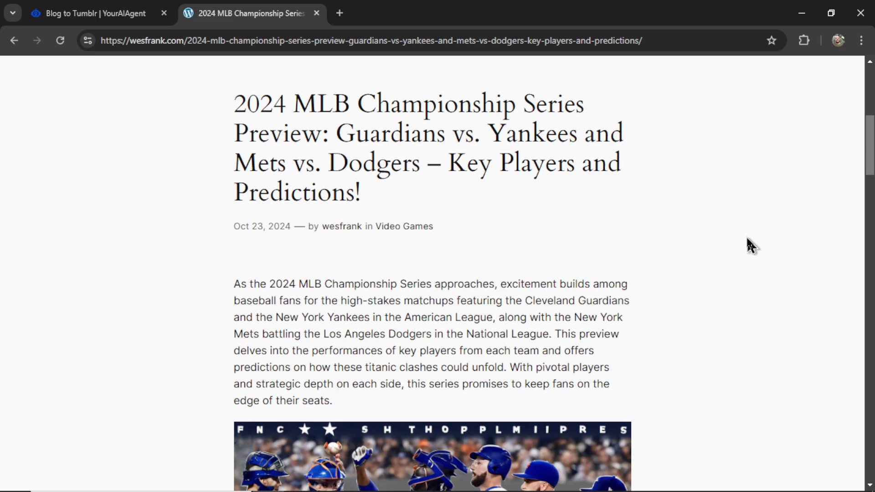
# Scroll the wesfrank.com 2024 MLB Championship Series preview down to its Mets–Dodgers section.
pyautogui.scroll(-3)
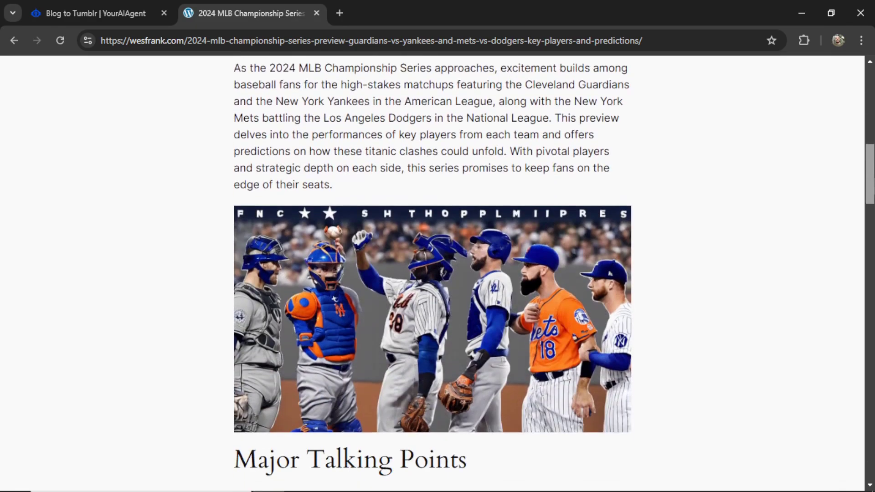
pyautogui.scroll(-3)
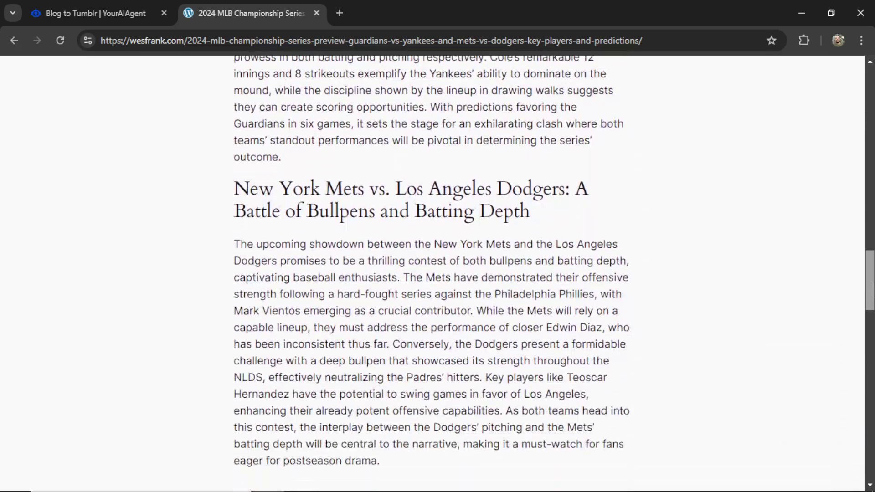
pyautogui.scroll(-3)
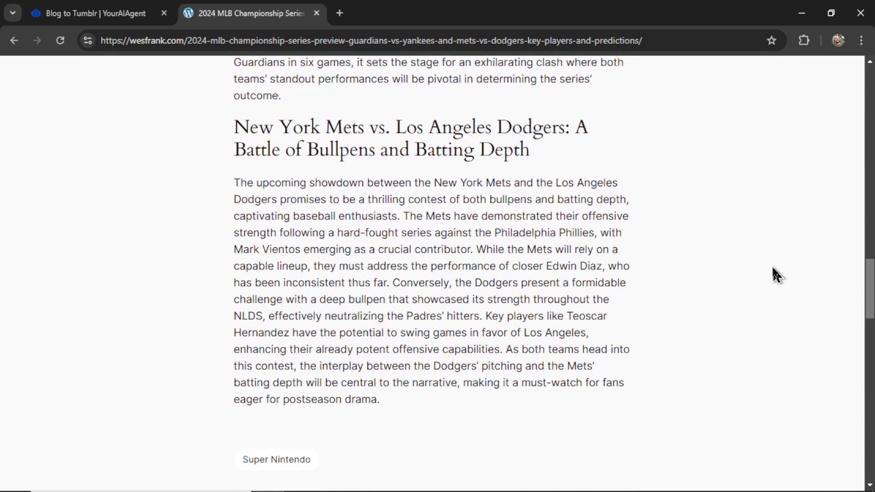
pyautogui.moveTo(672, 40)
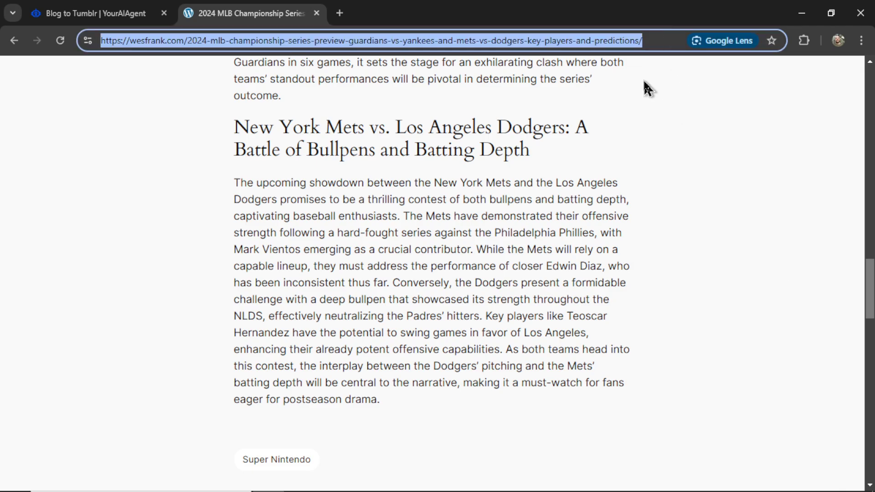
# Add the MLB preview and Fortnite guide links to the URL List, highlighting the Max 200 limit.
pyautogui.click(93, 13)
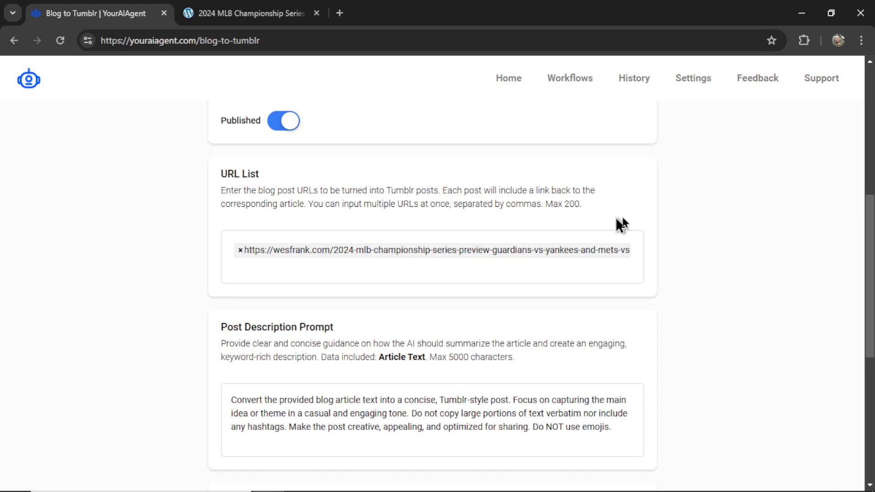
pyautogui.click(245, 13)
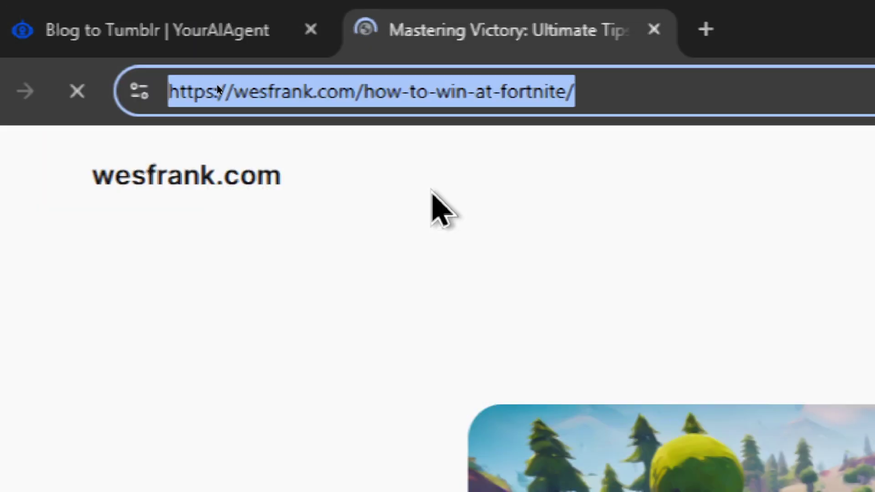
pyautogui.click(100, 13)
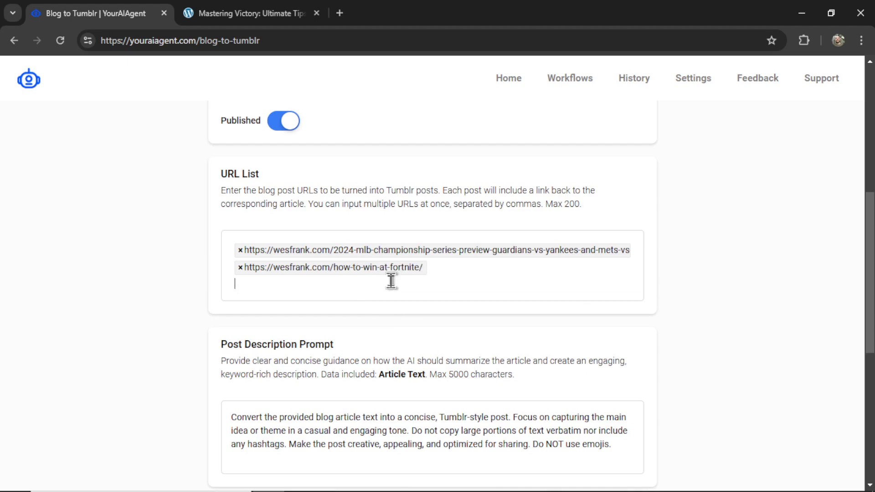
pyautogui.moveTo(383, 258)
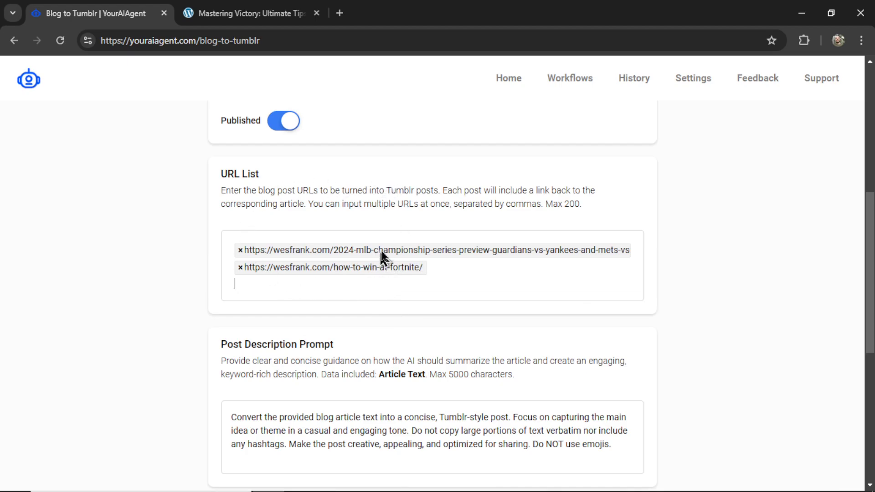
pyautogui.moveTo(417, 308)
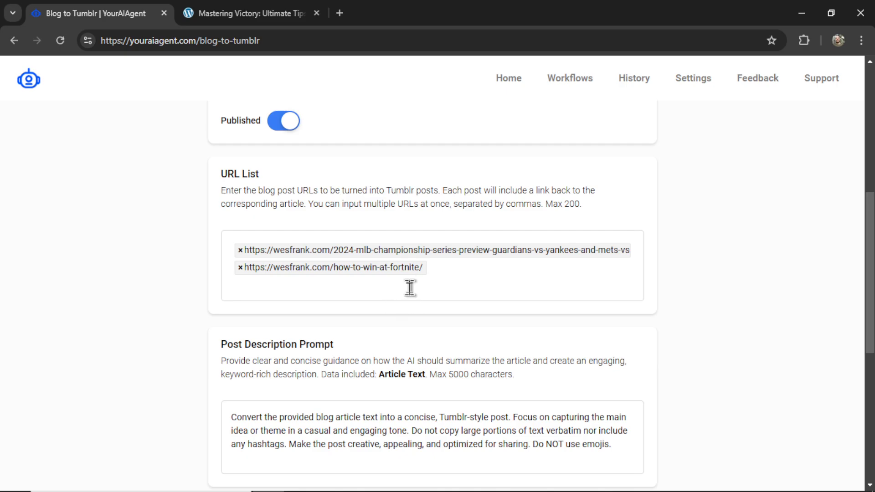
pyautogui.doubleClick(563, 204)
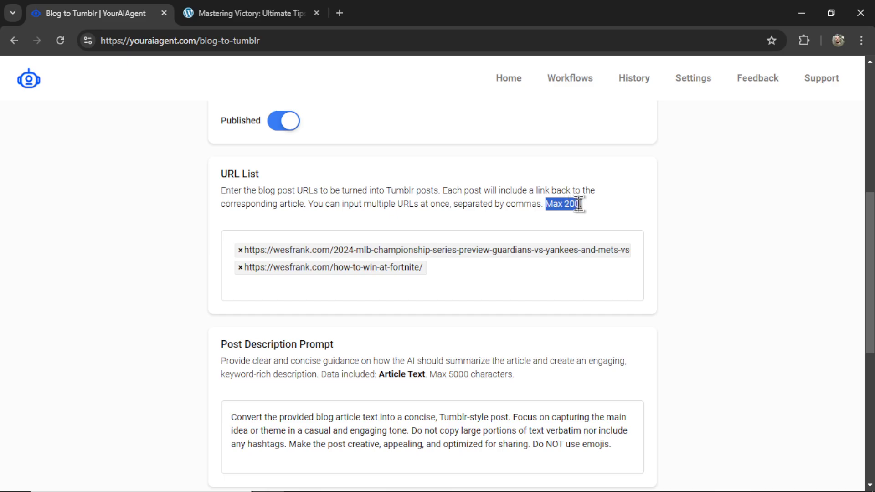
pyautogui.moveTo(505, 276)
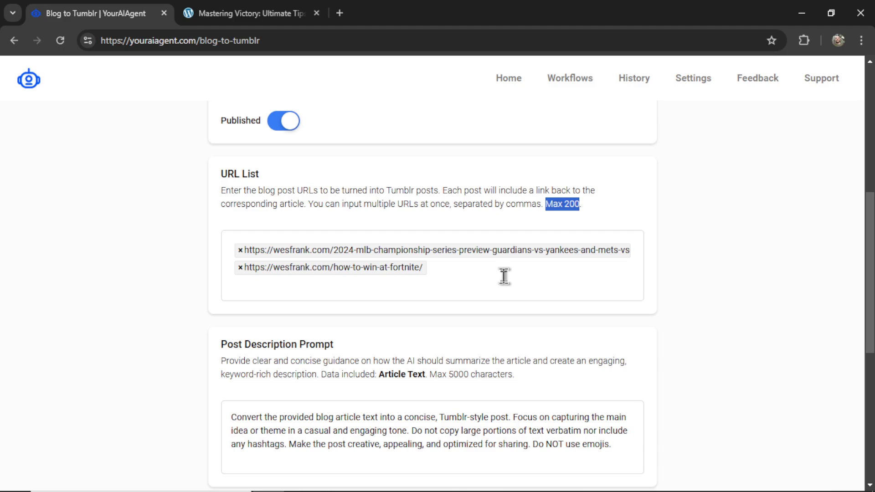
pyautogui.moveTo(725, 321)
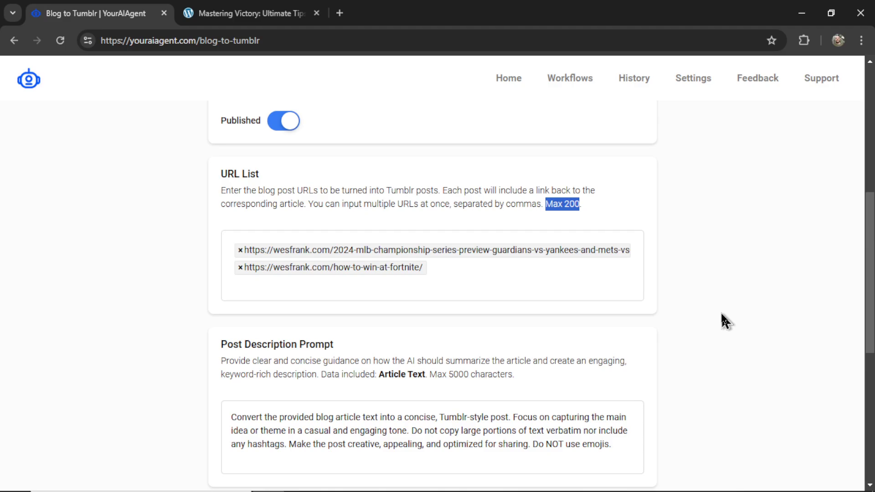
pyautogui.moveTo(719, 320)
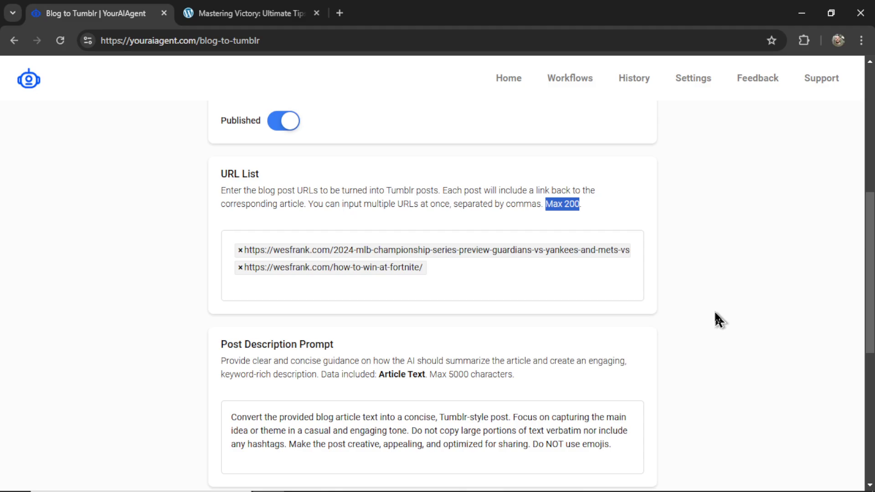
pyautogui.scroll(-3)
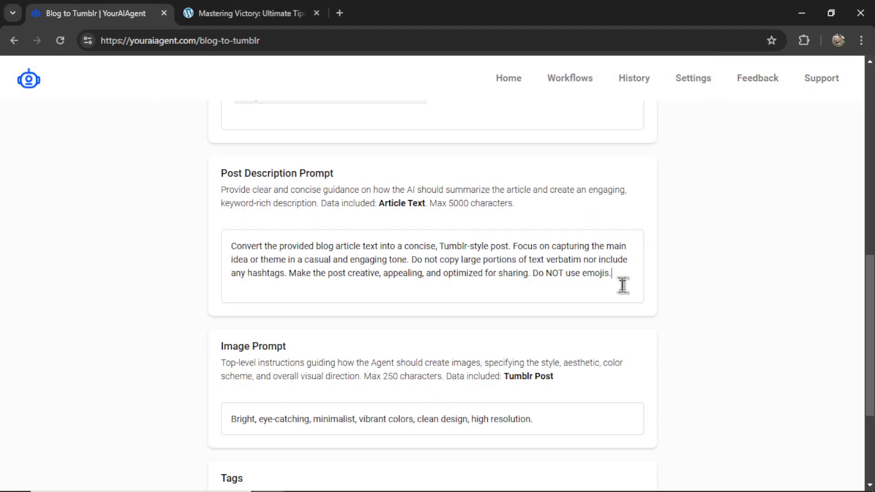
pyautogui.scroll(-3)
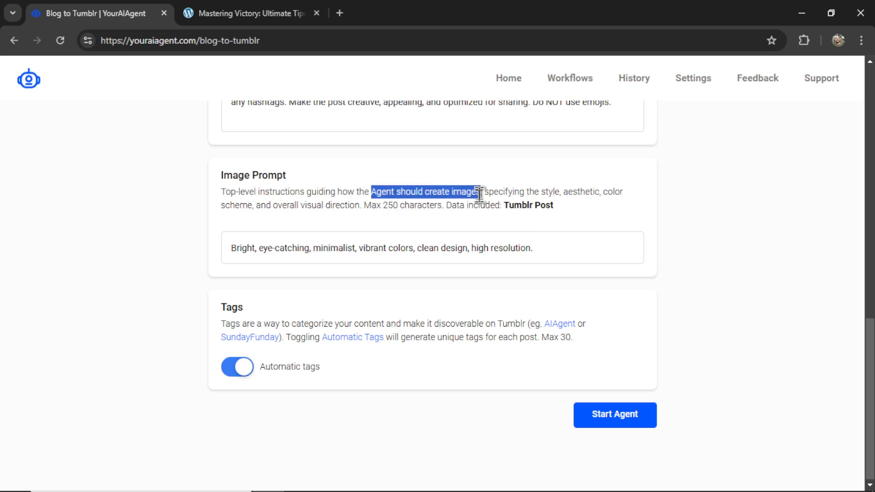
pyautogui.moveTo(584, 260)
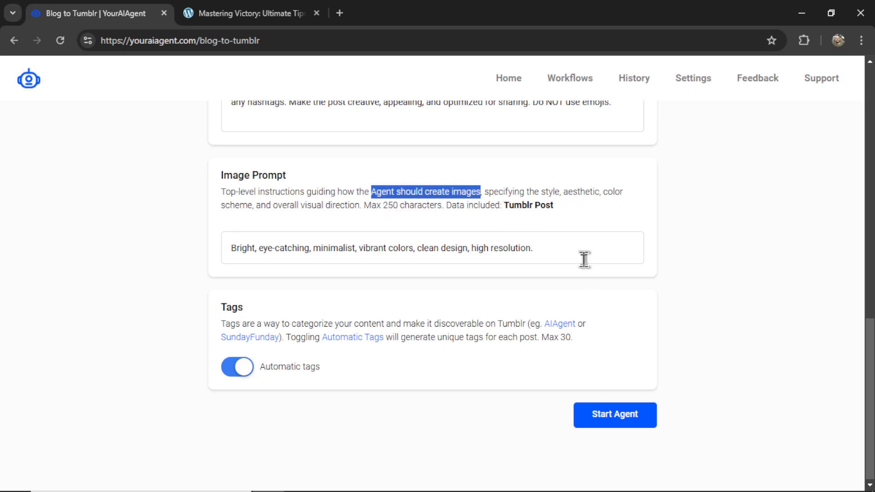
pyautogui.doubleClick(239, 248)
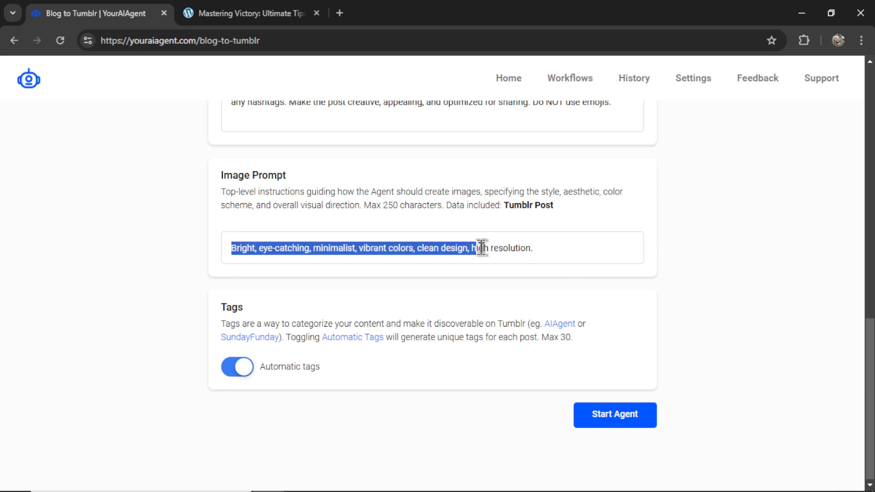
pyautogui.moveTo(514, 249)
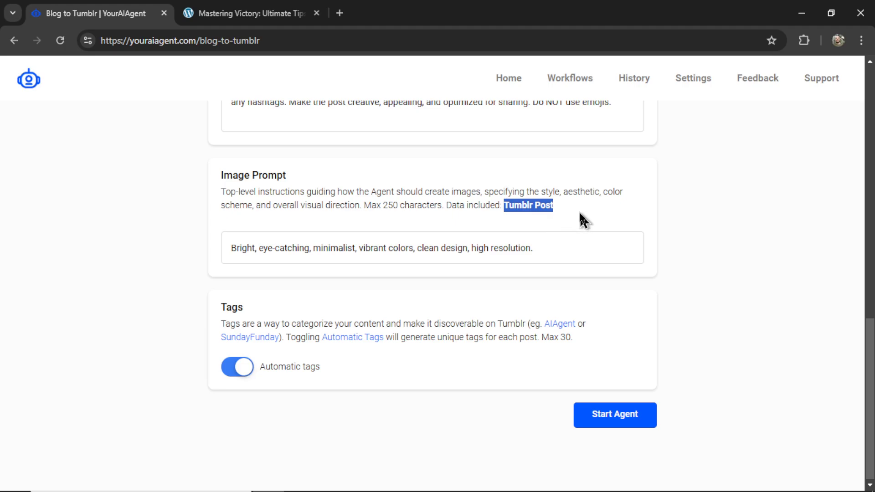
pyautogui.moveTo(587, 234)
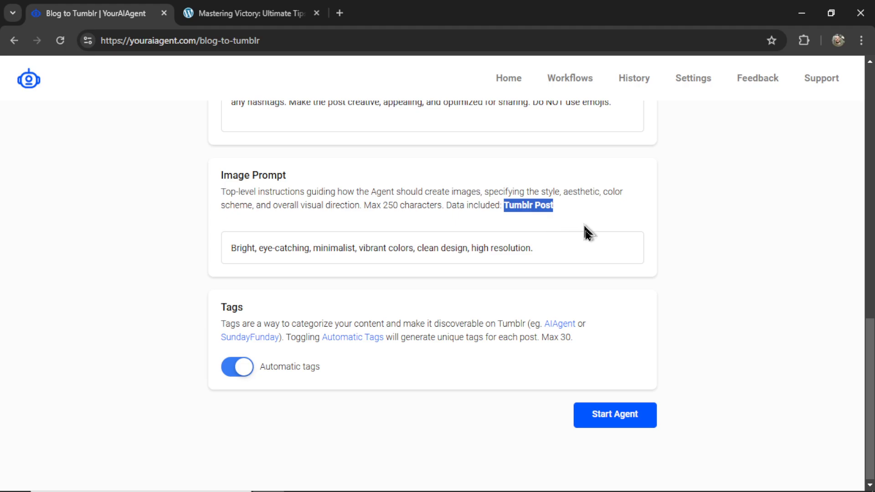
pyautogui.moveTo(586, 244)
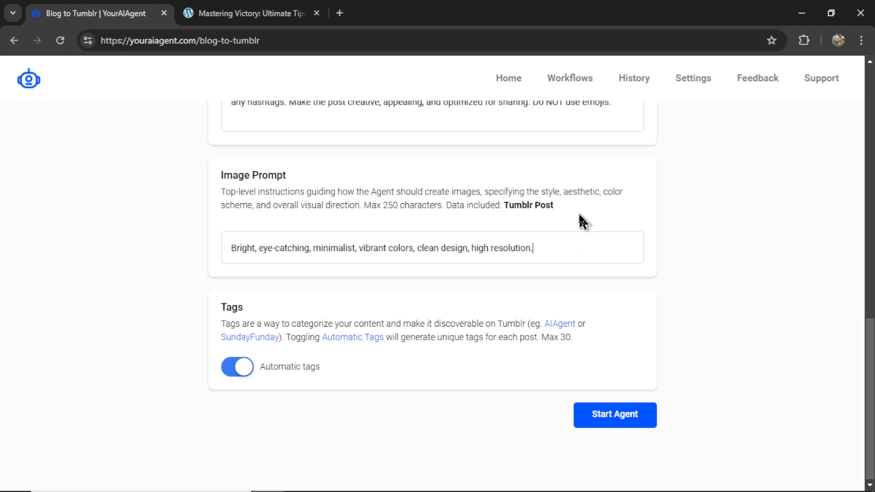
pyautogui.doubleClick(528, 205)
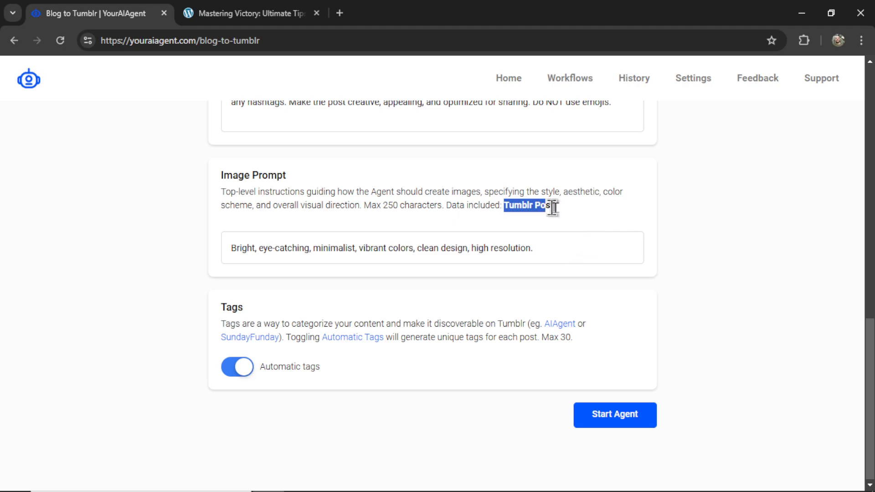
pyautogui.click(537, 248)
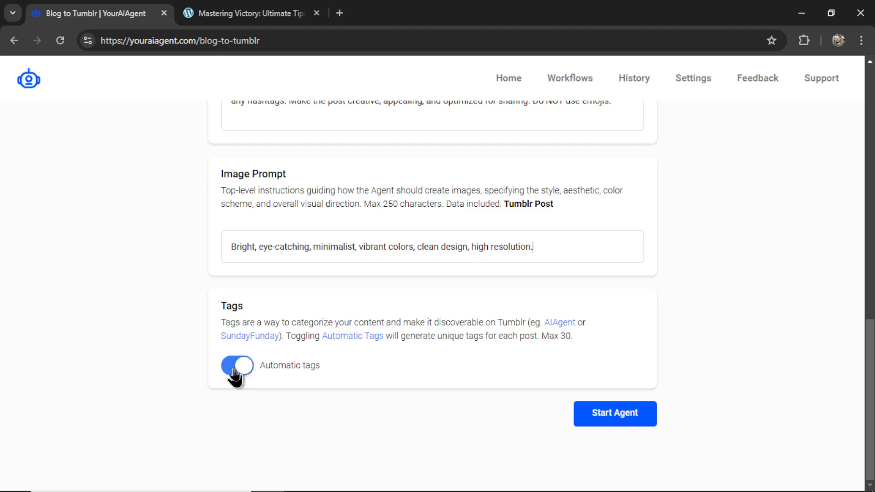
pyautogui.click(237, 366)
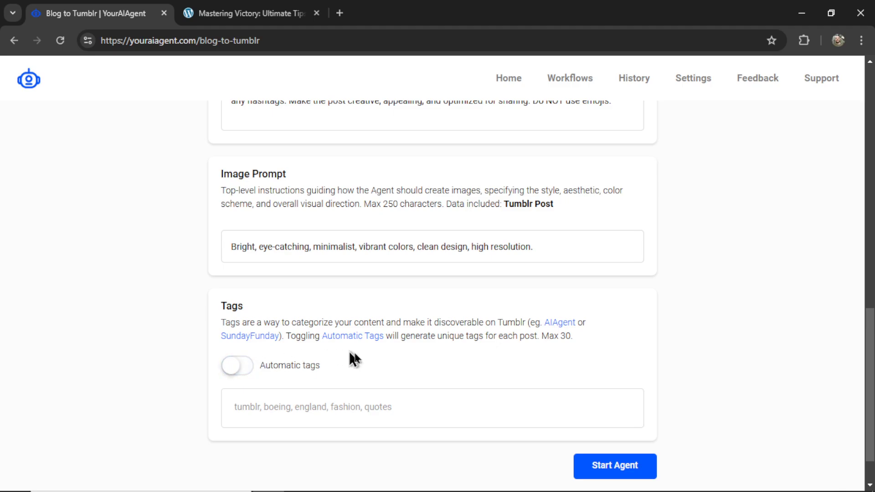
pyautogui.scroll(-3)
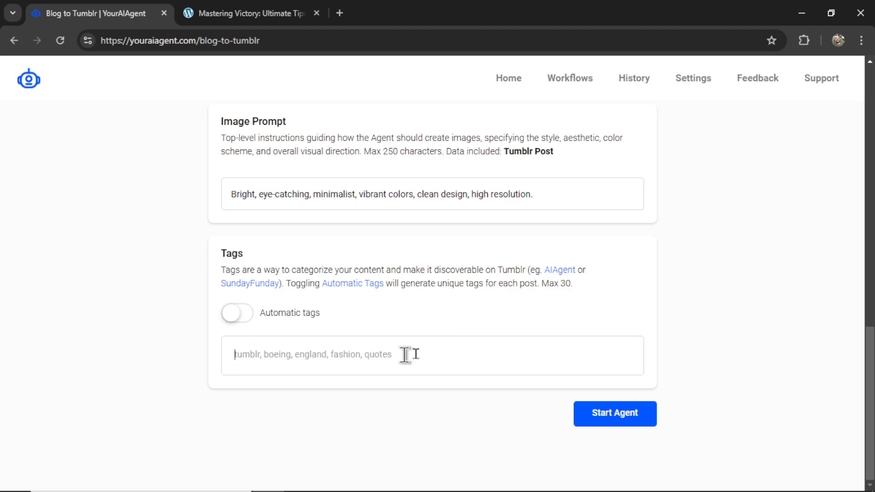
pyautogui.moveTo(244, 328)
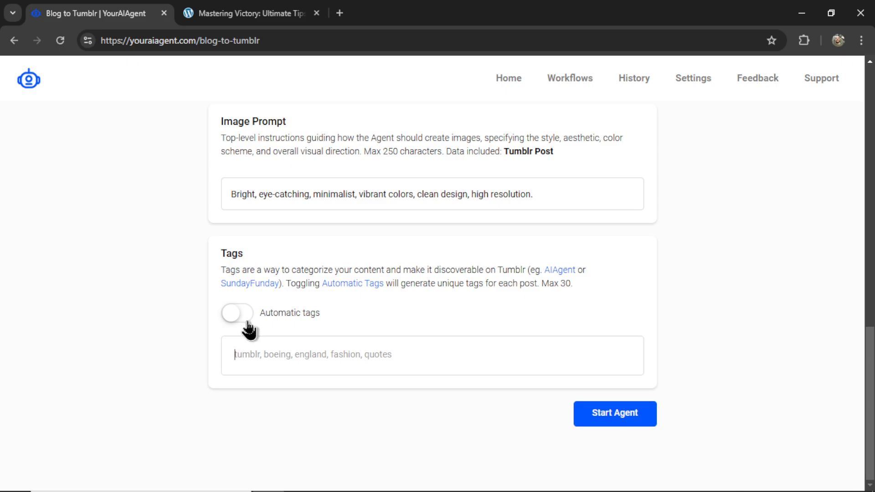
pyautogui.click(236, 312)
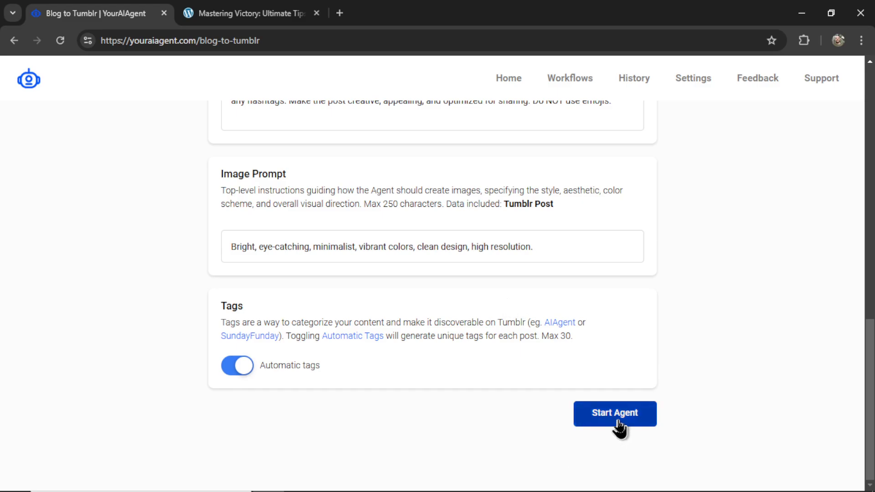
# Launch the Blog to Tumblr agent and view its Output History with the MLB preview post.
pyautogui.click(614, 413)
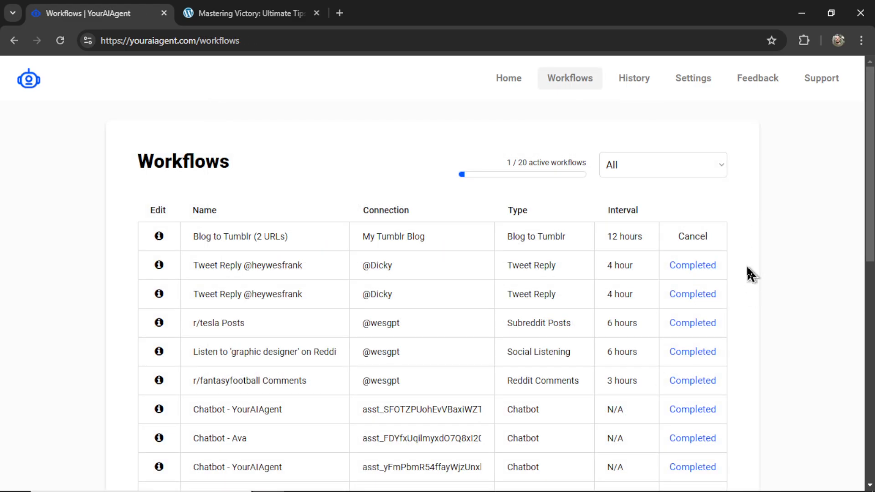
pyautogui.moveTo(507, 249)
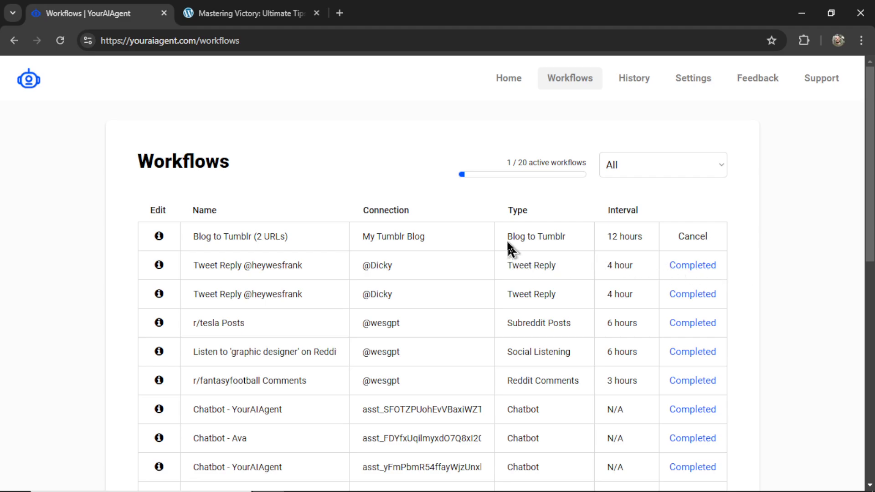
pyautogui.doubleClick(535, 236)
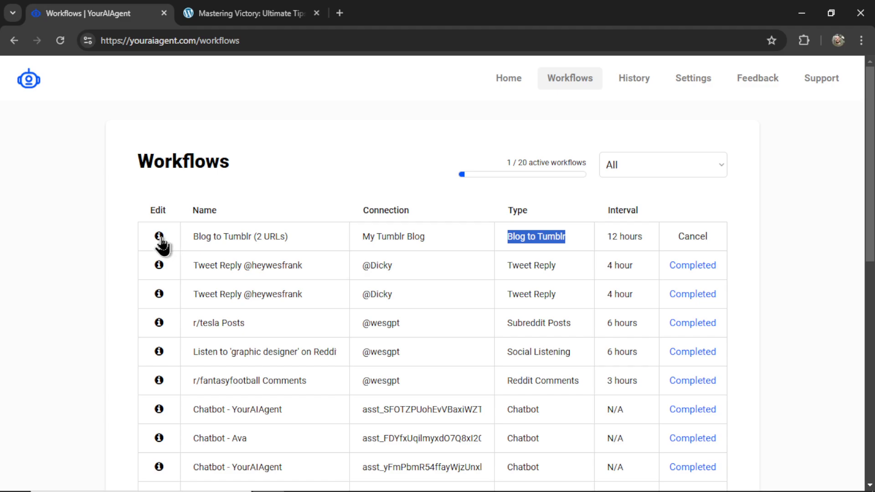
pyautogui.click(158, 236)
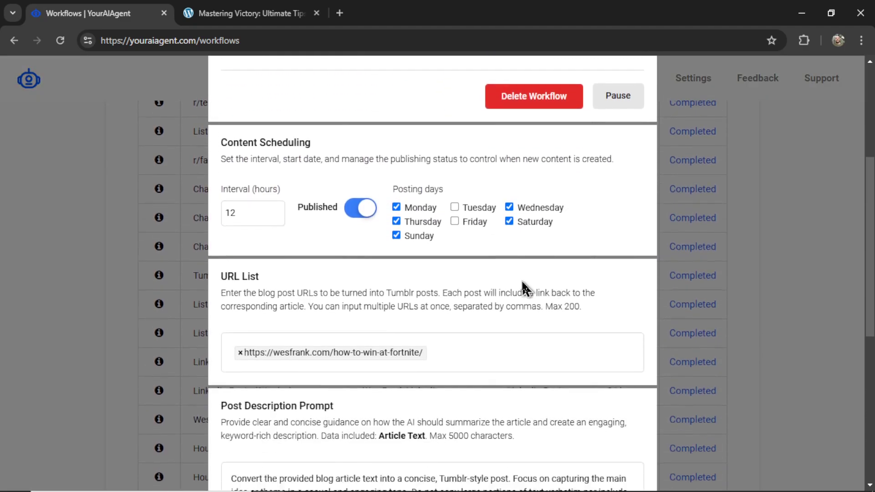
pyautogui.scroll(-3)
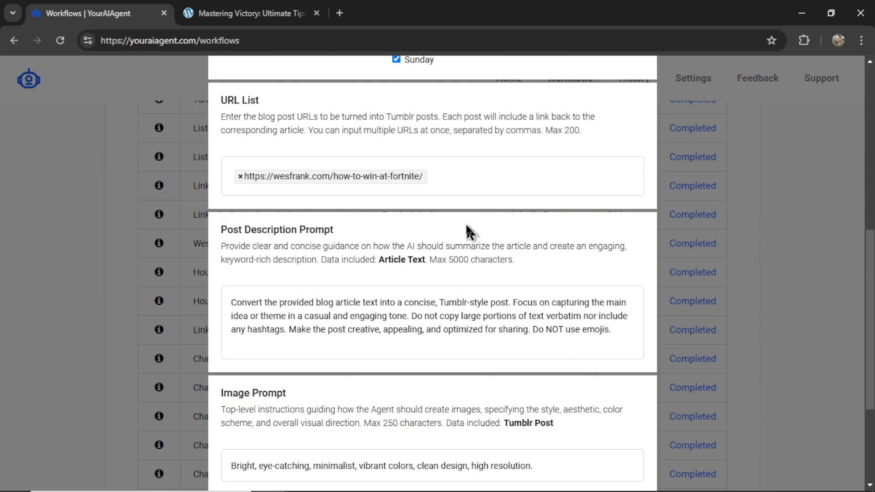
pyautogui.moveTo(244, 183)
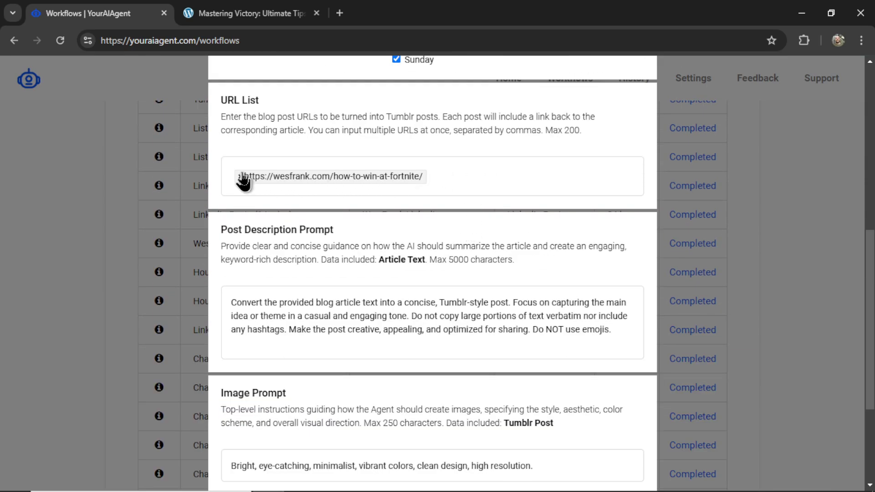
pyautogui.scroll(-3)
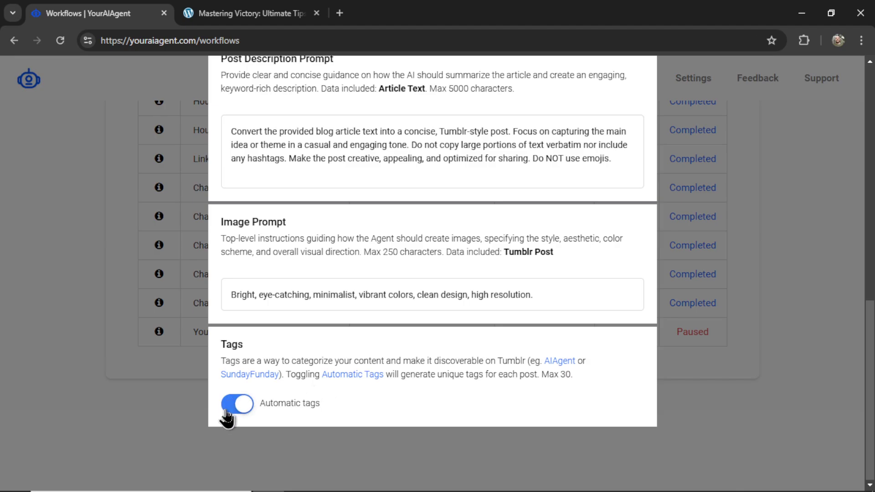
pyautogui.moveTo(505, 244)
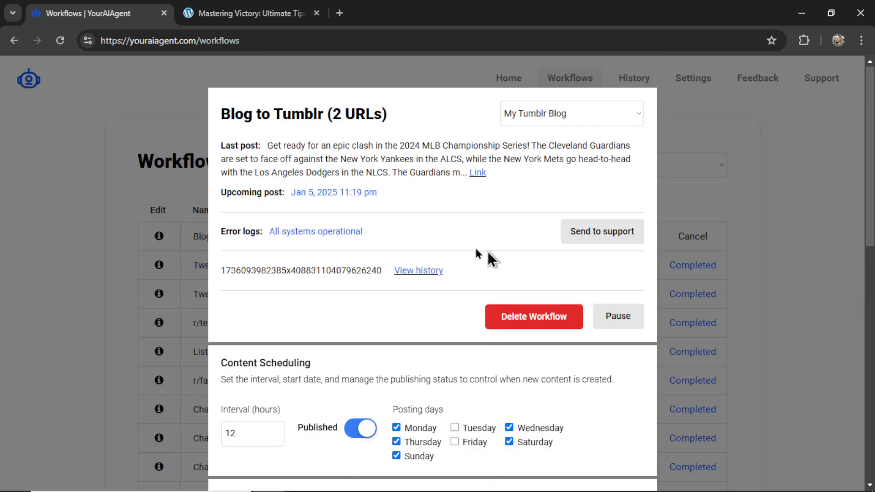
pyautogui.moveTo(427, 311)
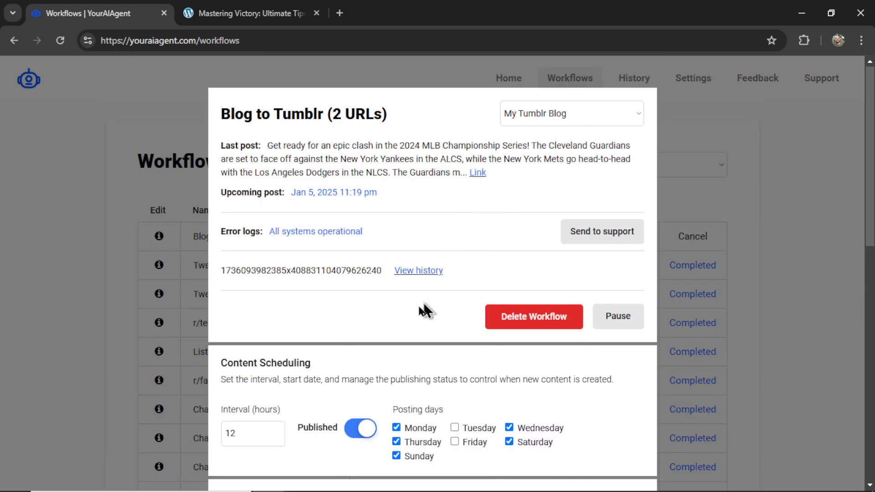
pyautogui.moveTo(419, 271)
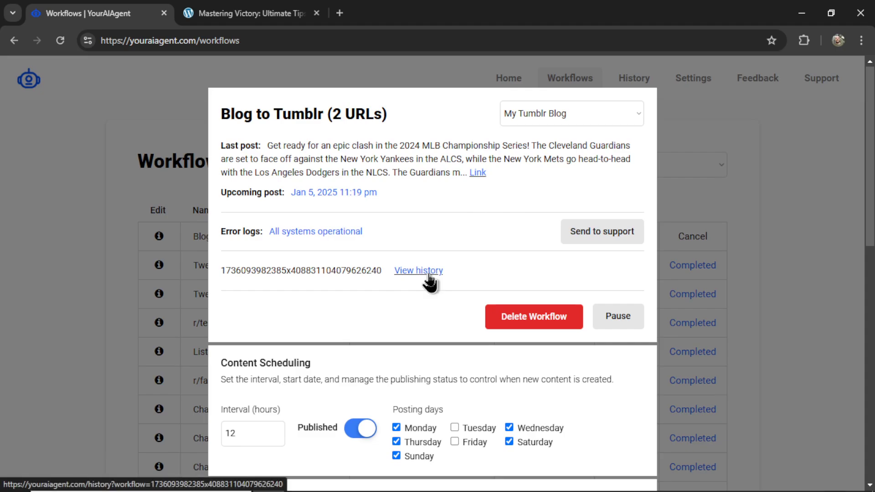
pyautogui.click(418, 270)
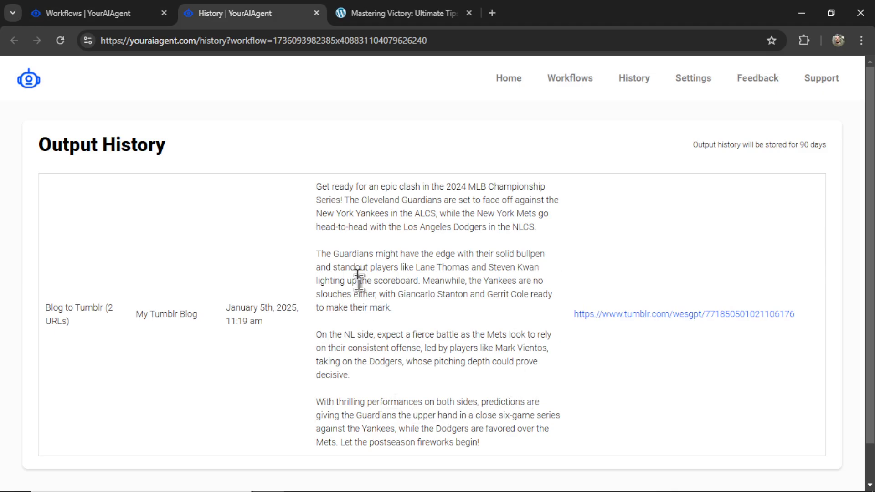
pyautogui.moveTo(695, 332)
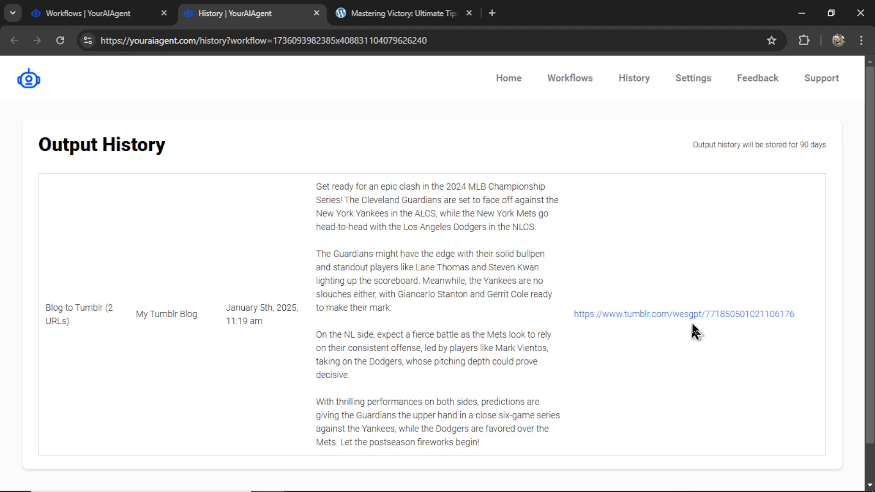
pyautogui.moveTo(706, 326)
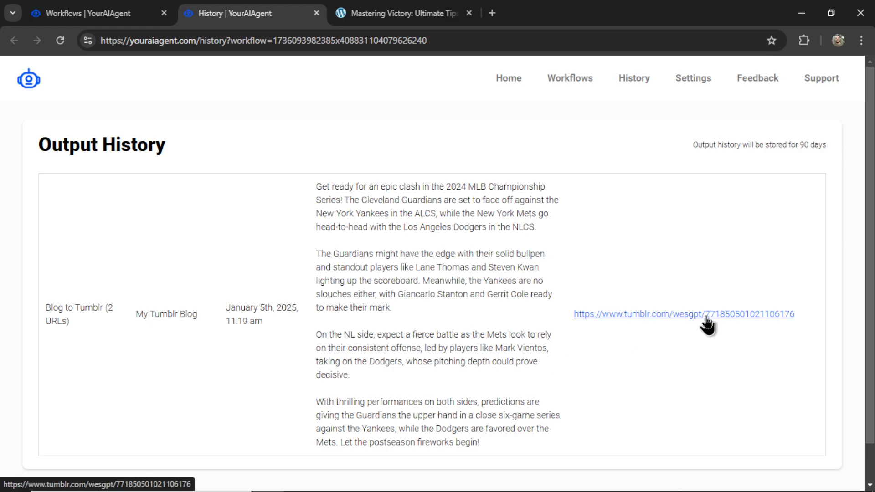
# Open the published Tumblr post from Output History and expand its full tag list.
pyautogui.click(683, 314)
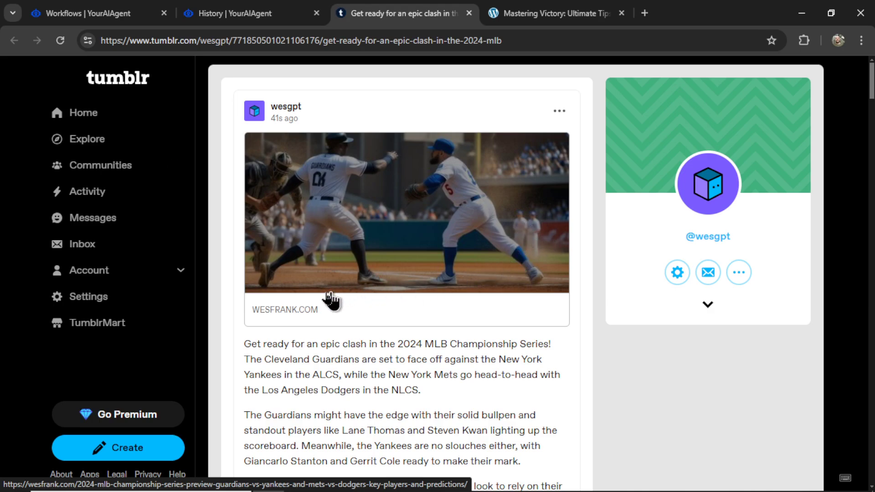
pyautogui.moveTo(511, 311)
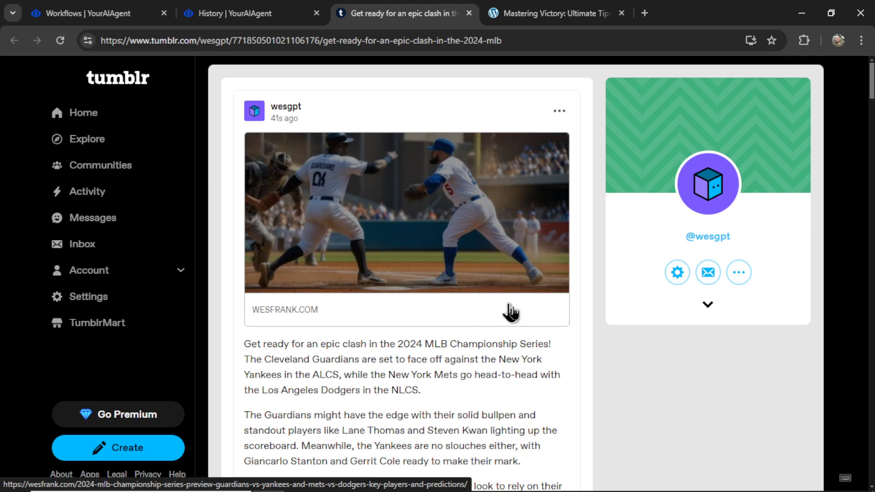
pyautogui.scroll(-3)
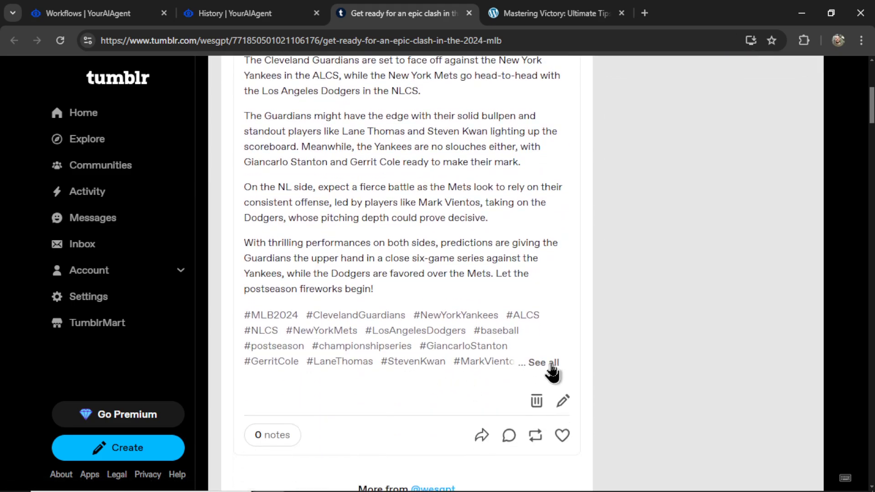
pyautogui.click(541, 362)
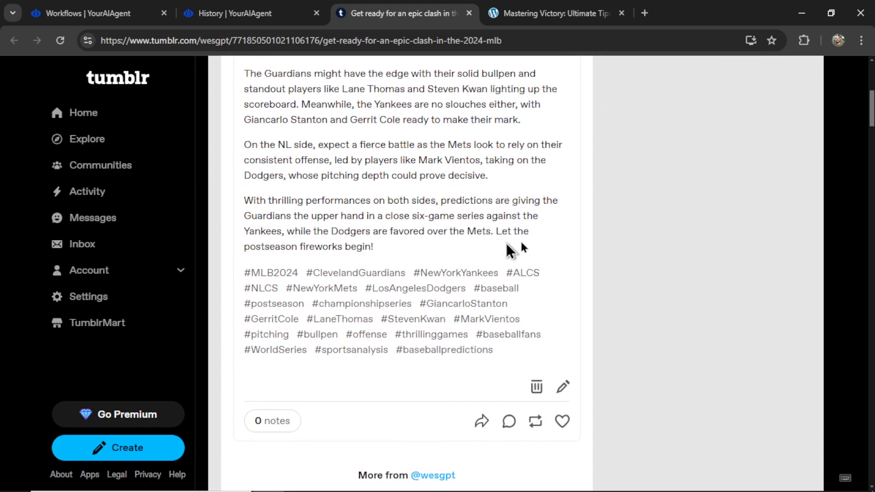
pyautogui.moveTo(452, 212)
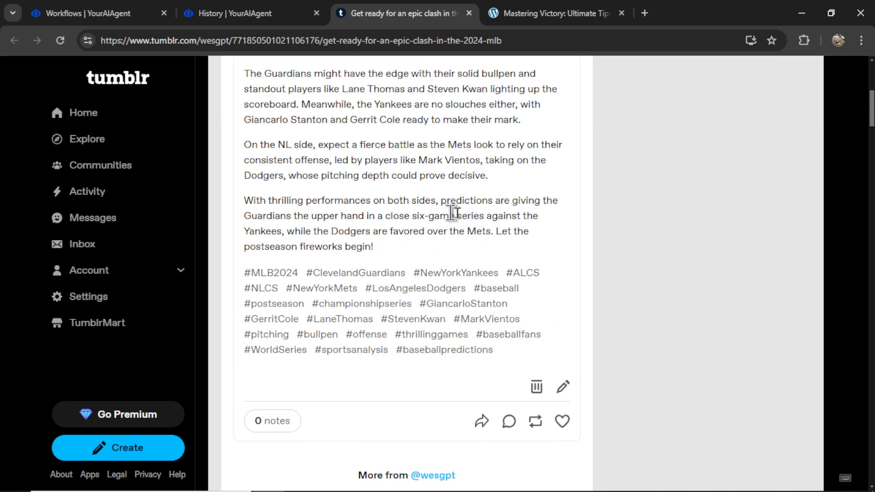
pyautogui.scroll(3)
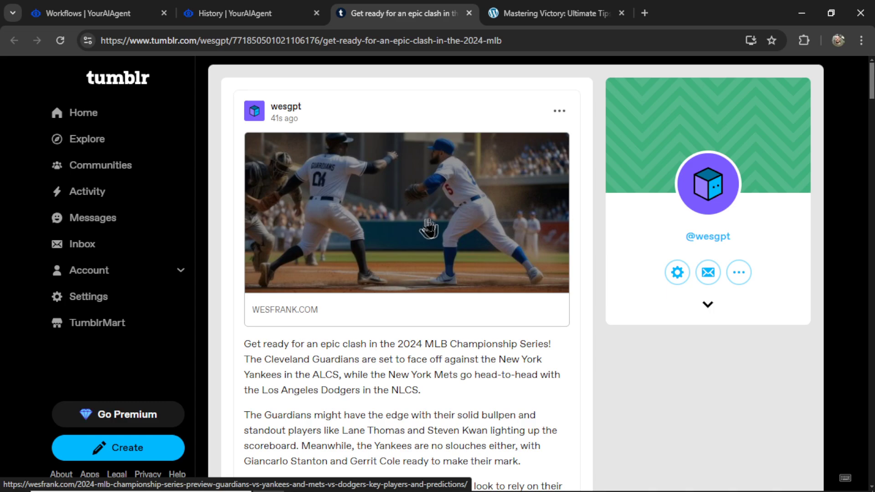
pyautogui.moveTo(430, 228)
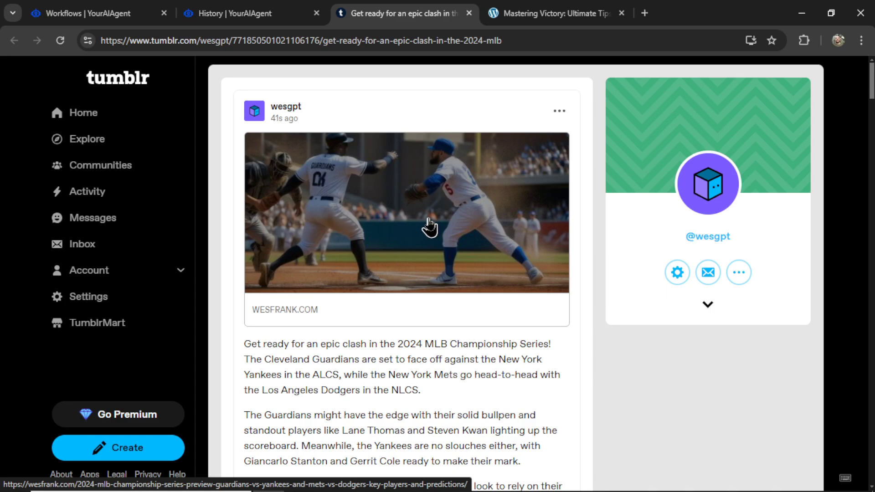
pyautogui.moveTo(485, 223)
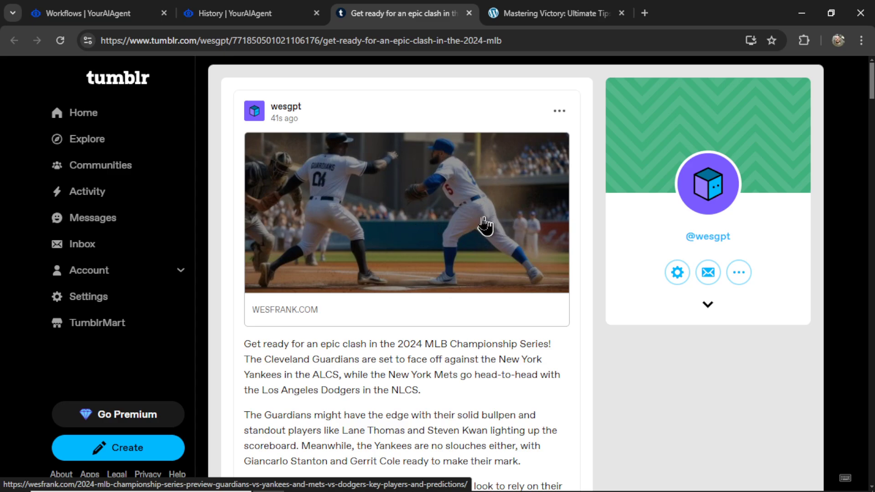
pyautogui.moveTo(465, 226)
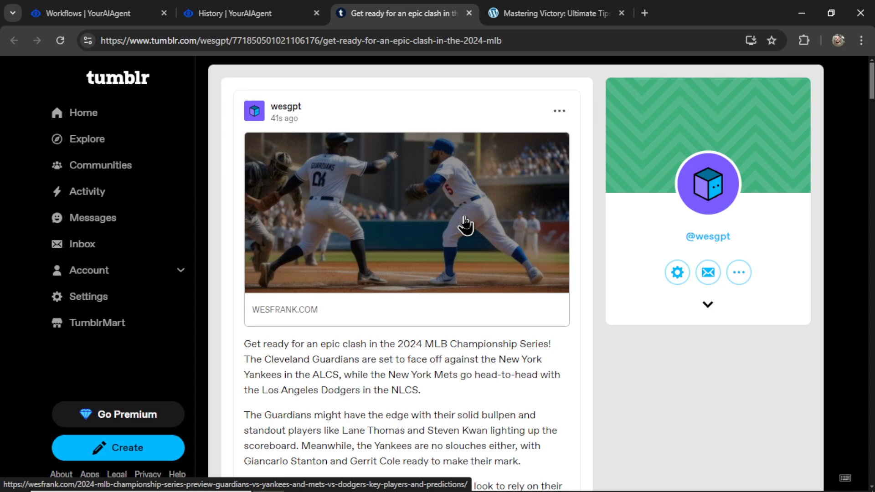
pyautogui.moveTo(415, 249)
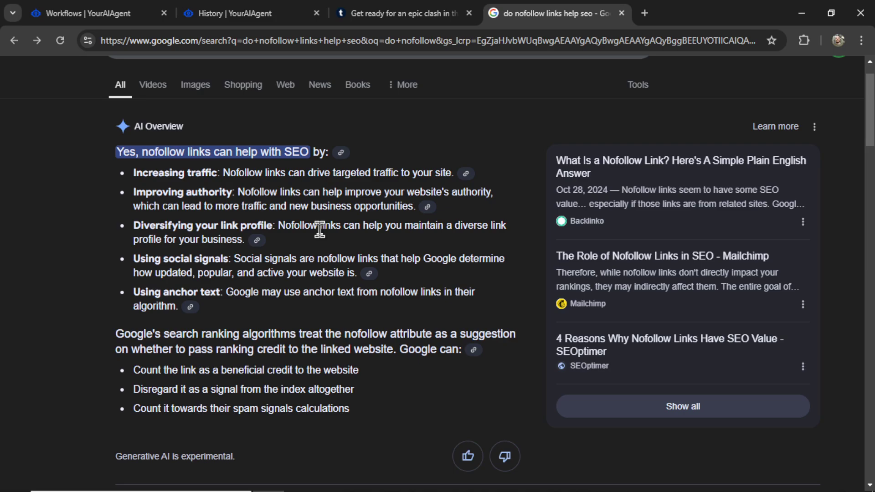
pyautogui.moveTo(230, 213)
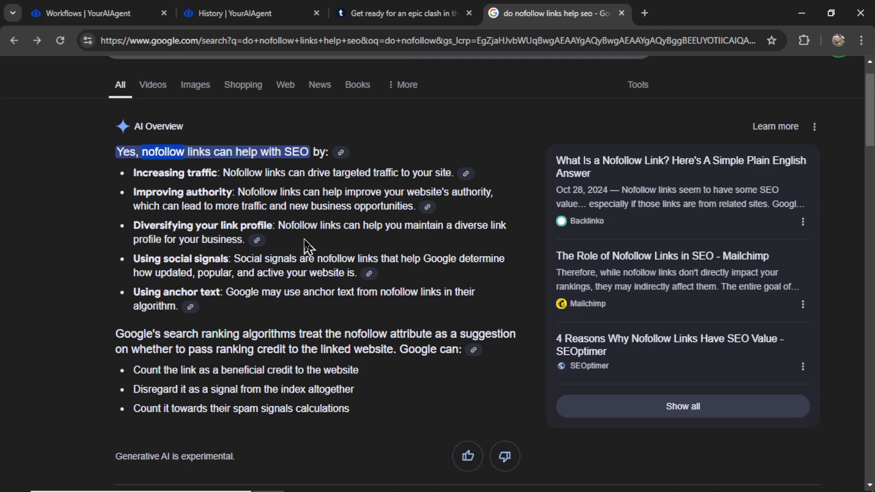
# Glance at the Tumblr post, then return to the 'do nofollow links help seo' results.
pyautogui.click(402, 13)
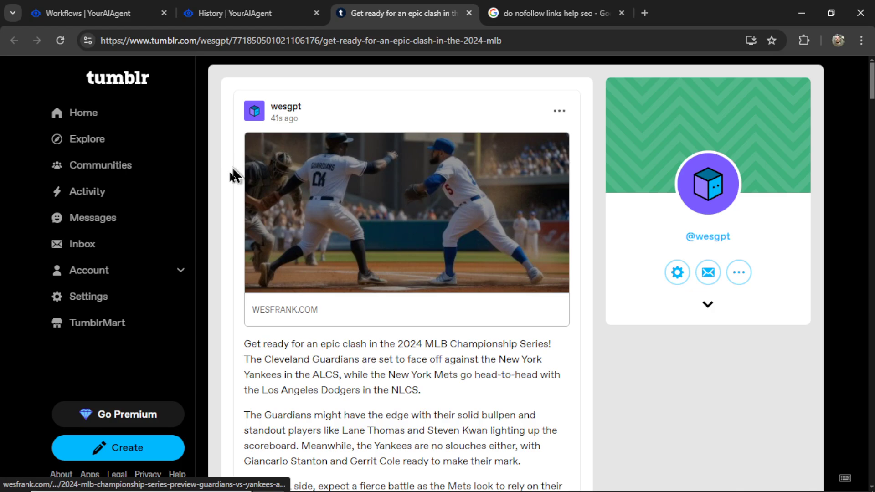
pyautogui.moveTo(415, 252)
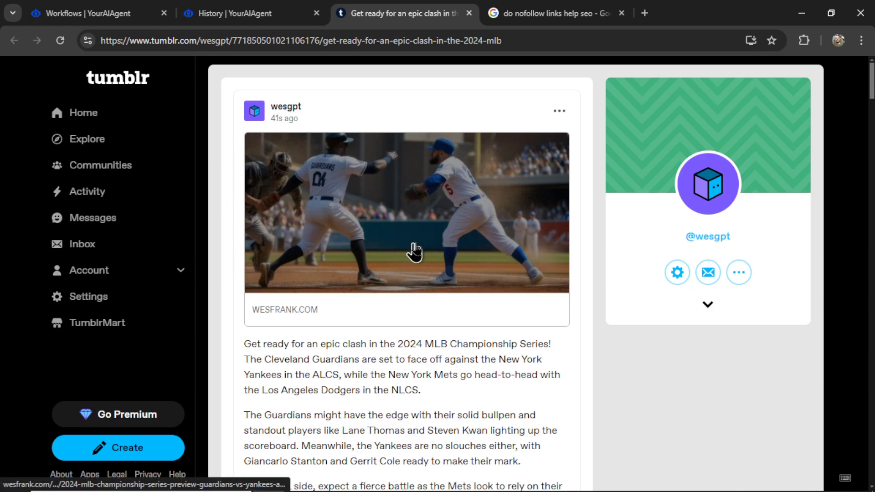
pyautogui.click(405, 213)
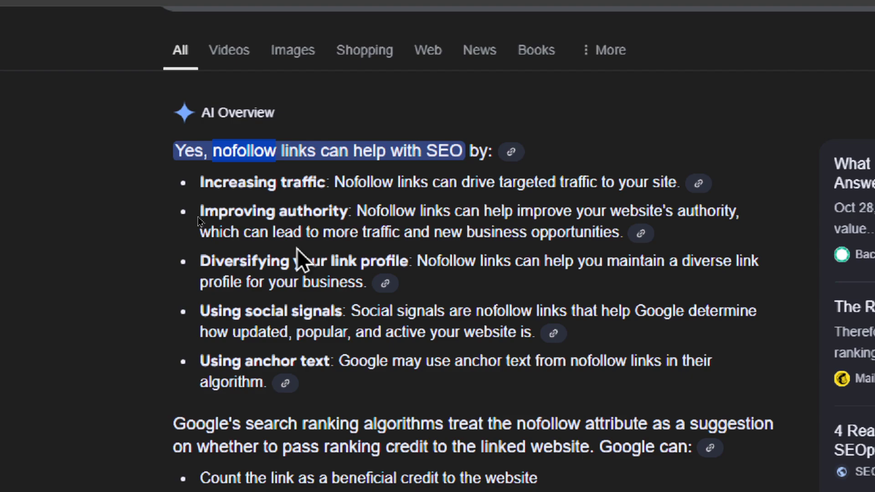
pyautogui.scroll(-3)
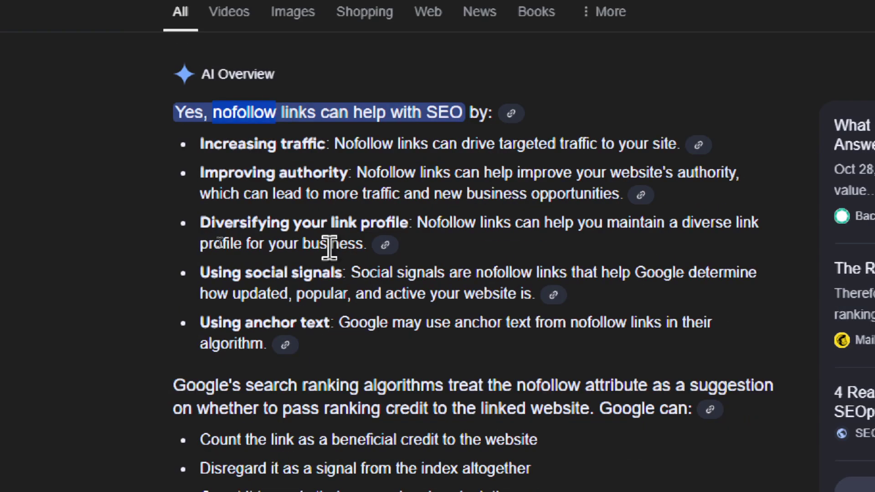
pyautogui.scroll(-3)
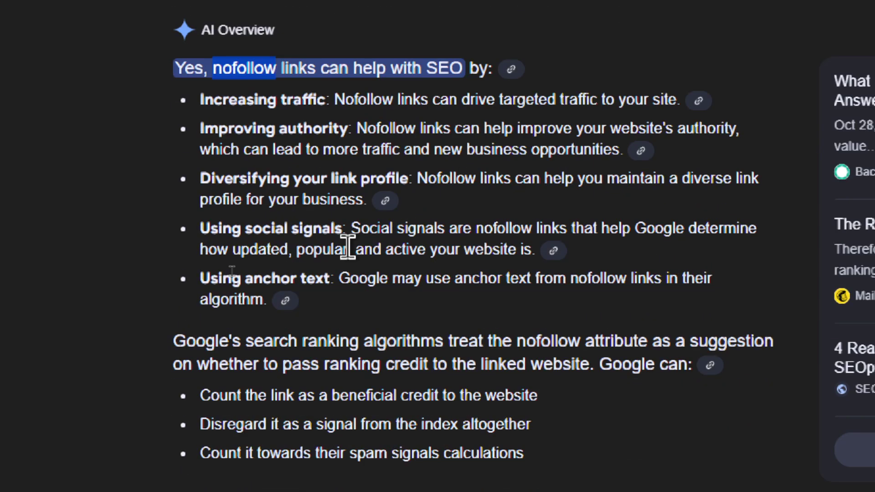